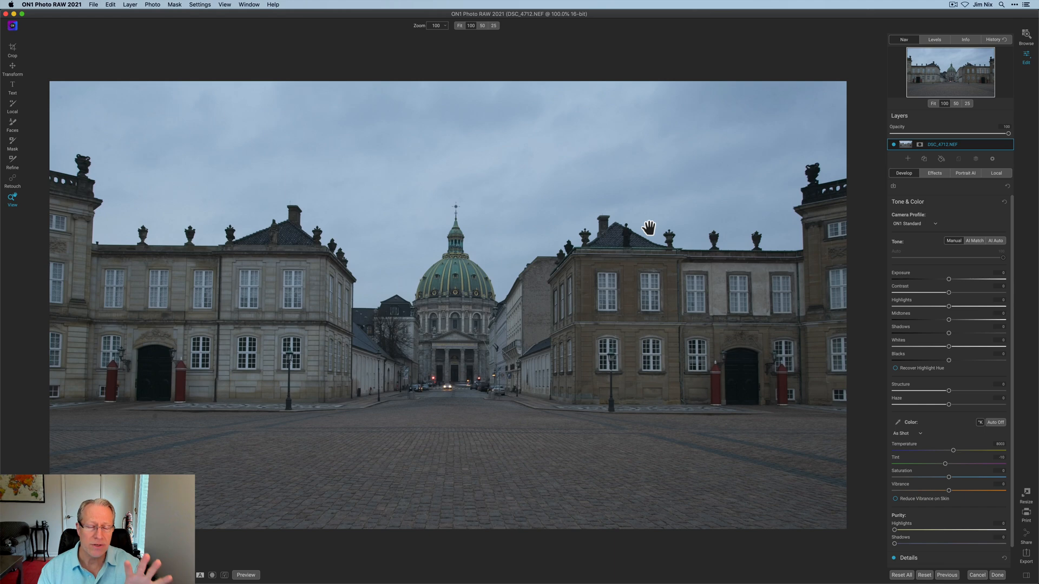
mouse_move(884, 485)
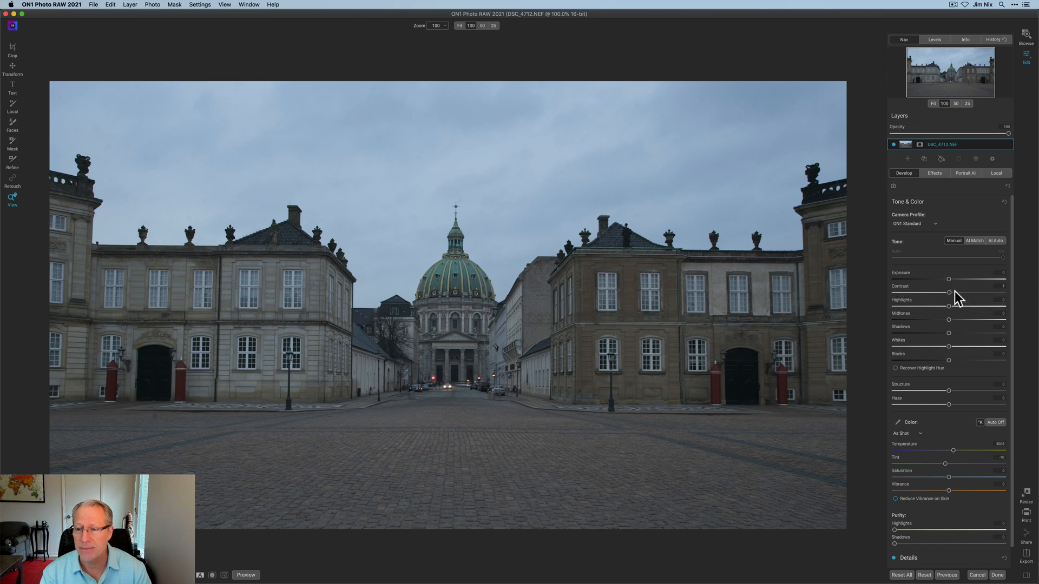
Raise Contrast, lower Highlights and boost Structure in Develop's Tone & Color.
drag(951, 292, 977, 292)
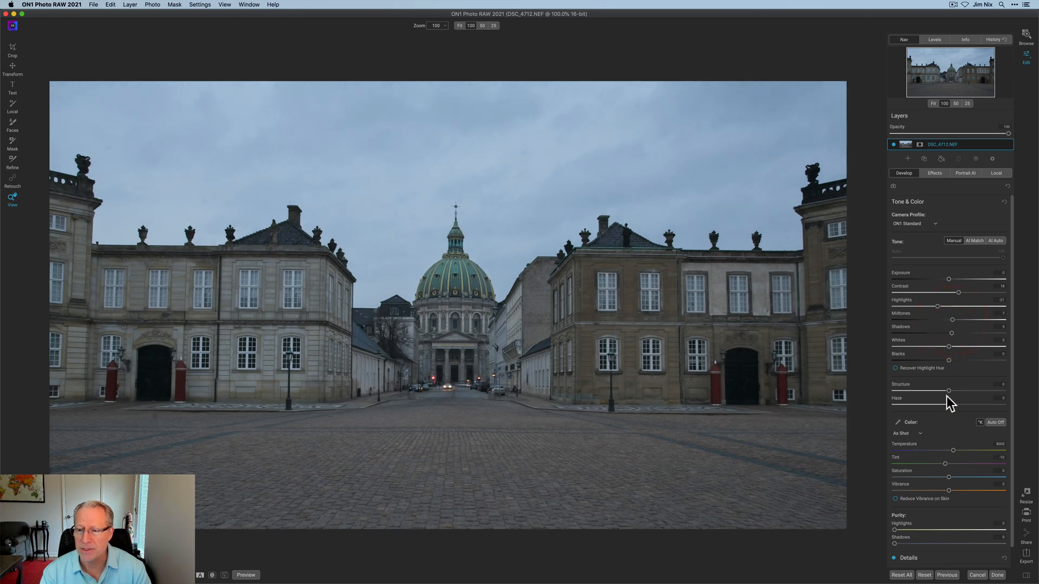
drag(949, 391, 959, 390)
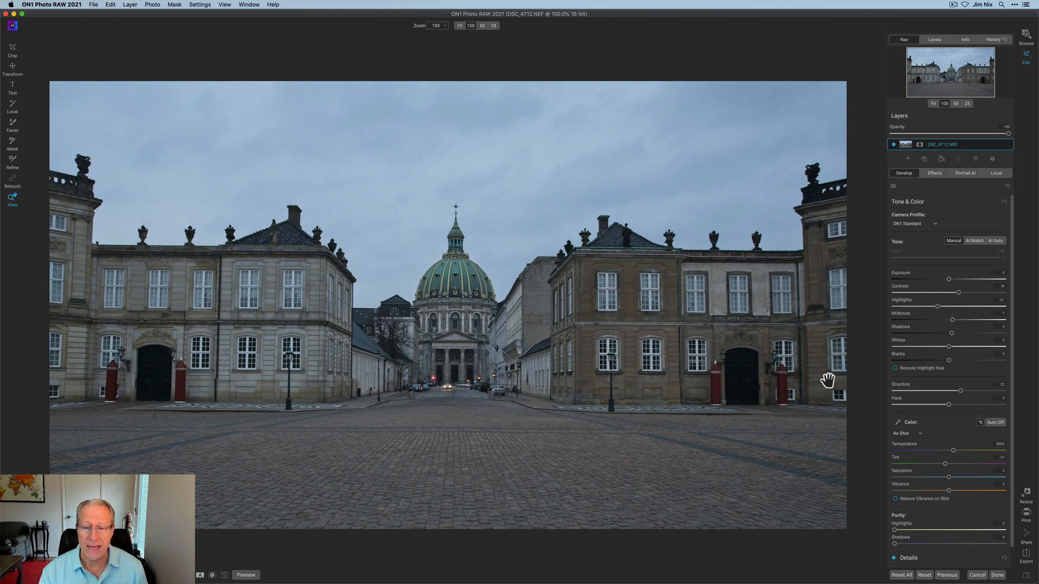
mouse_move(736, 367)
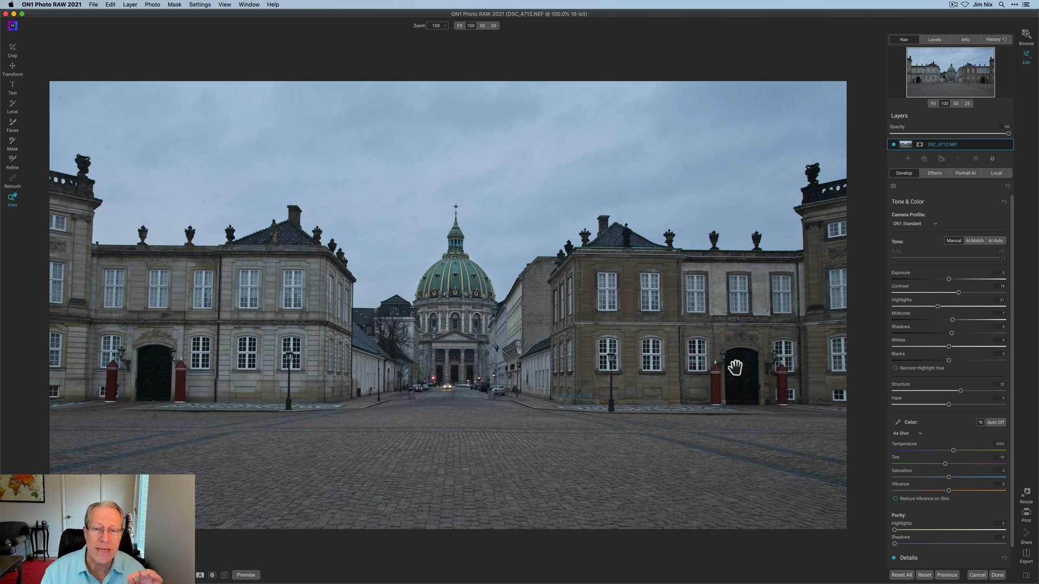
mouse_move(1026, 50)
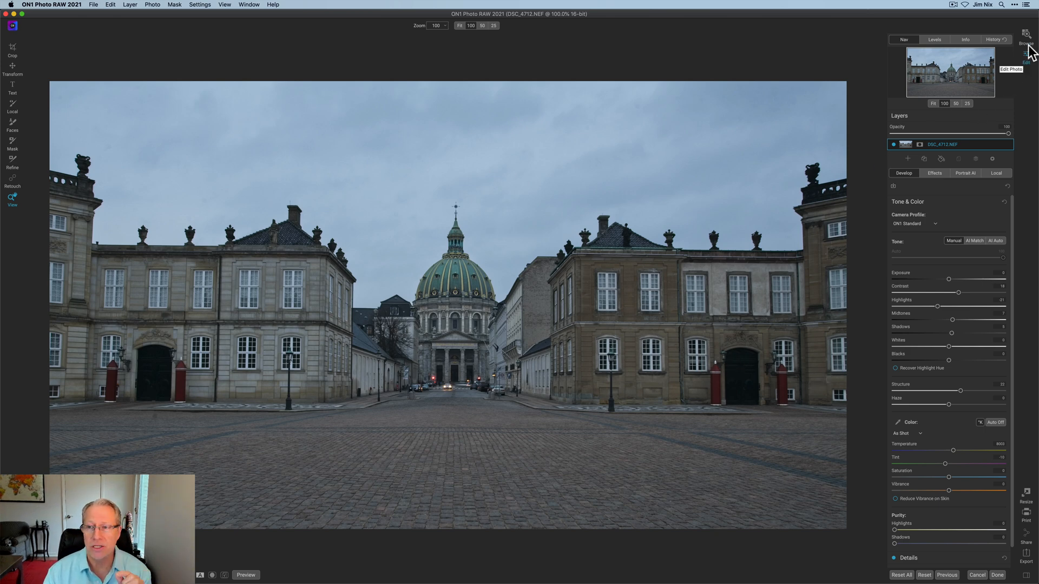
mouse_move(1026, 34)
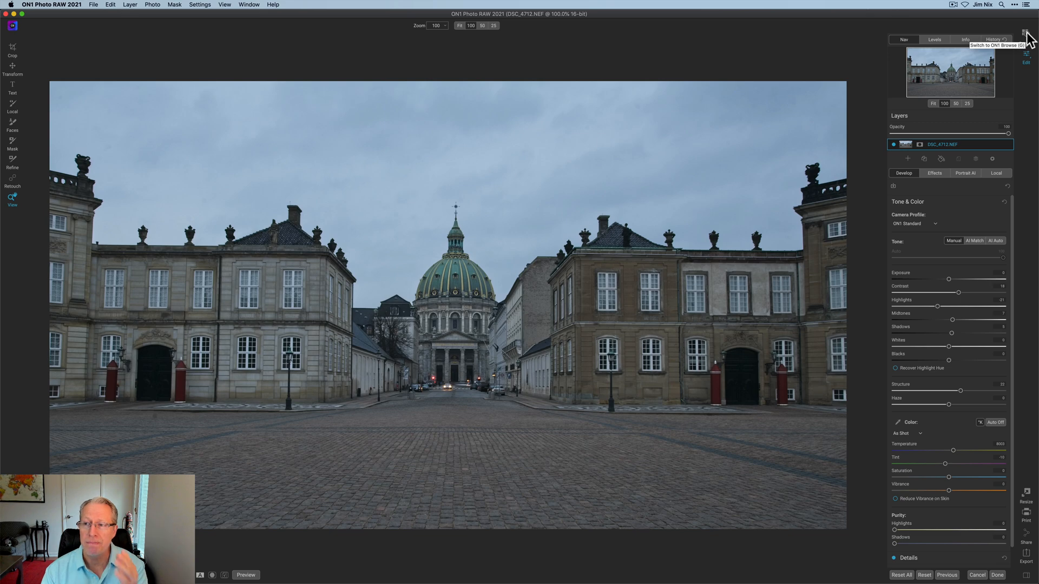
Return to the Browse library grid and reveal the File menu's Send to entries.
click(1025, 35)
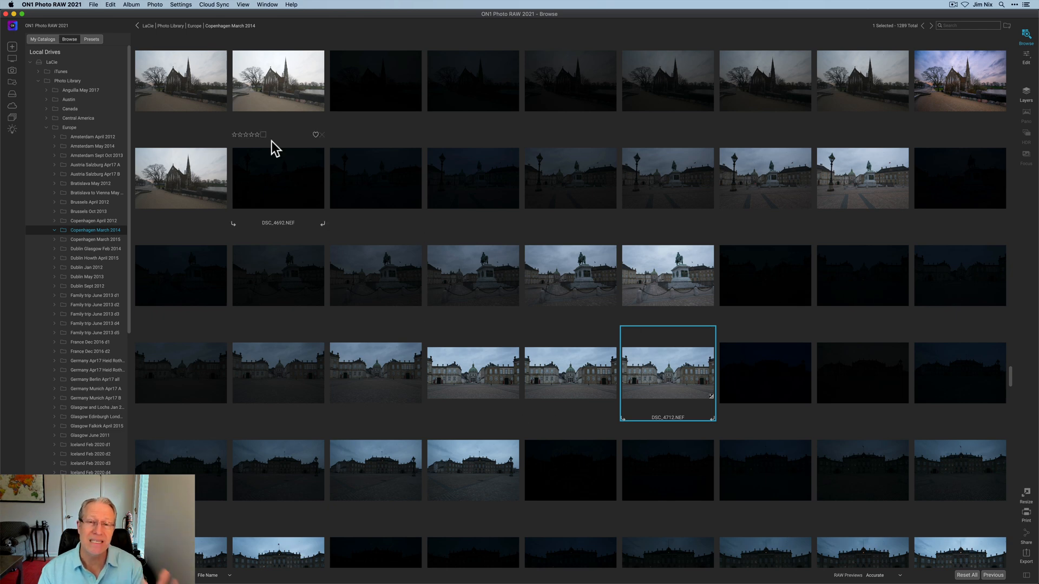
click(93, 4)
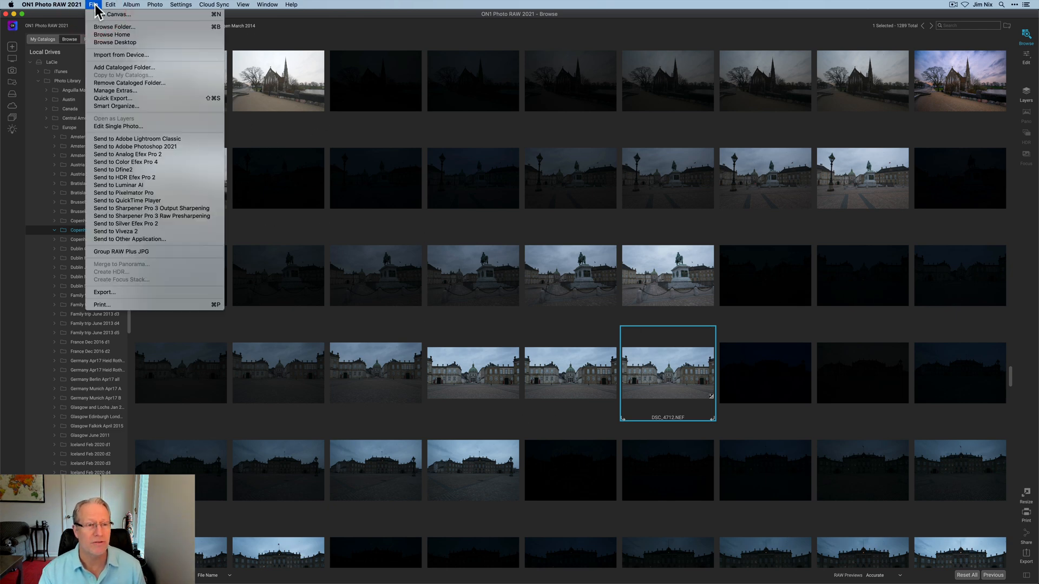
mouse_move(125, 176)
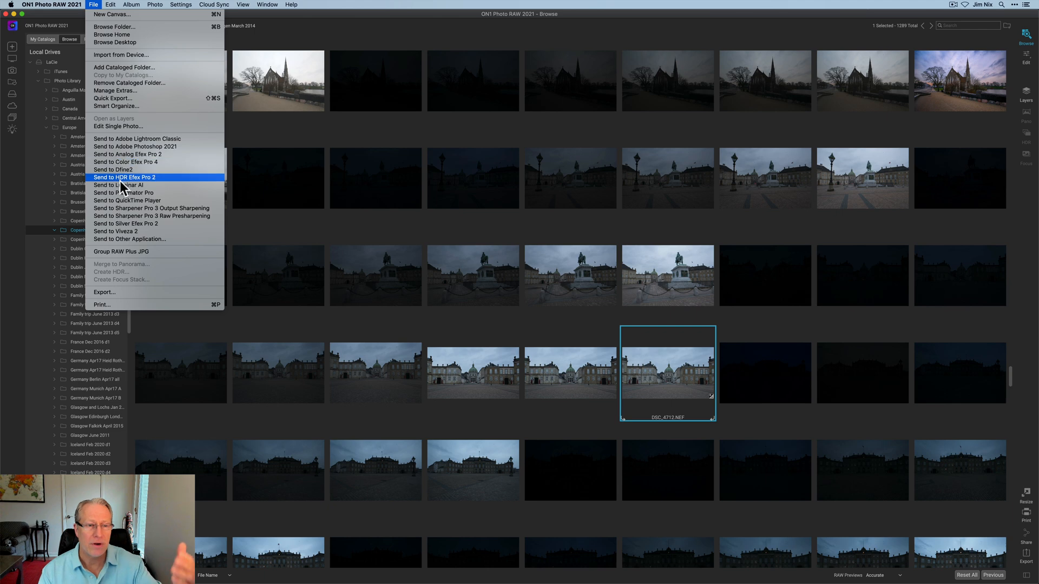
mouse_move(125, 193)
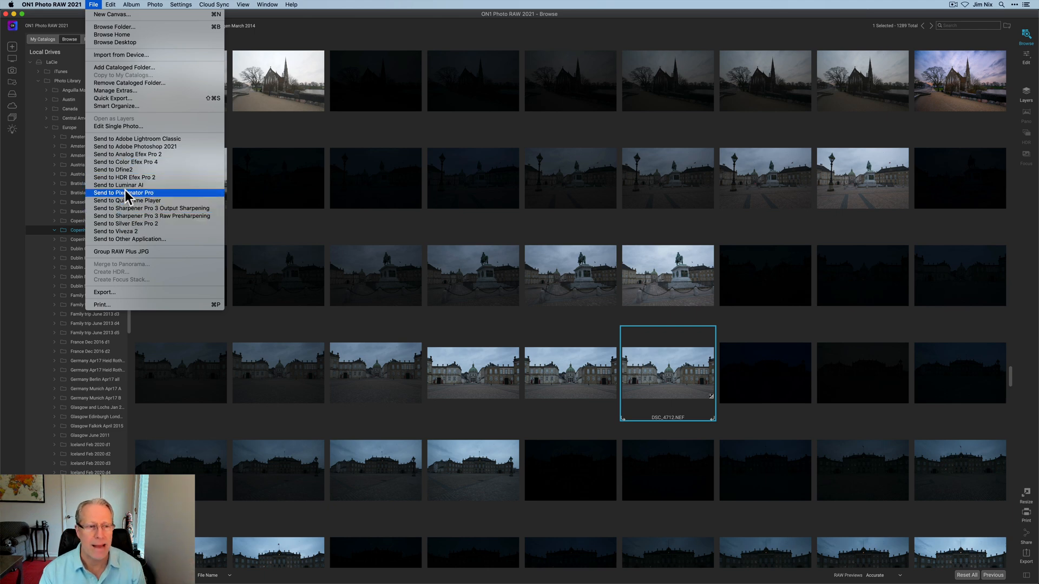
mouse_move(131, 239)
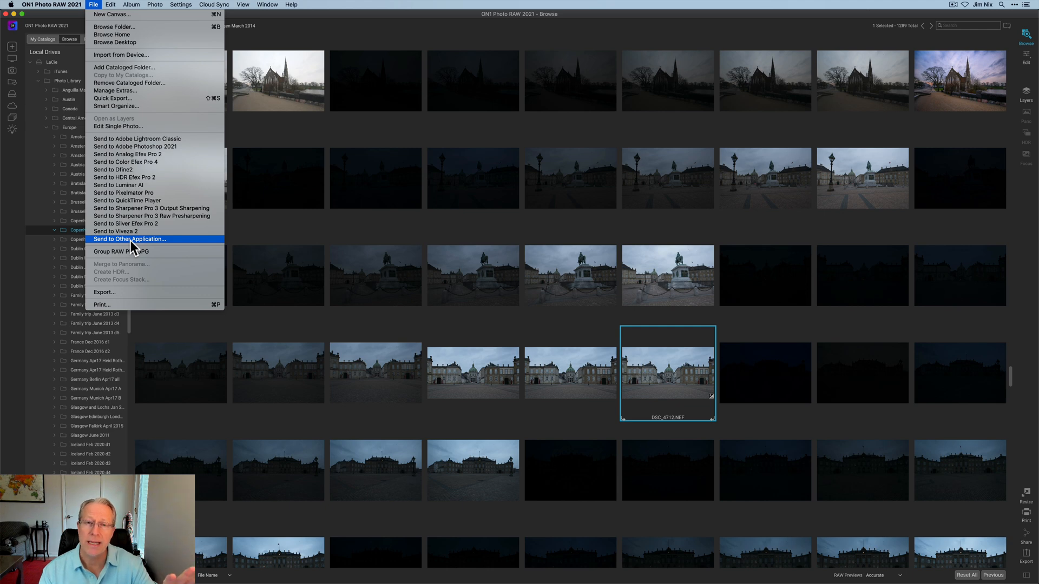
mouse_move(139, 184)
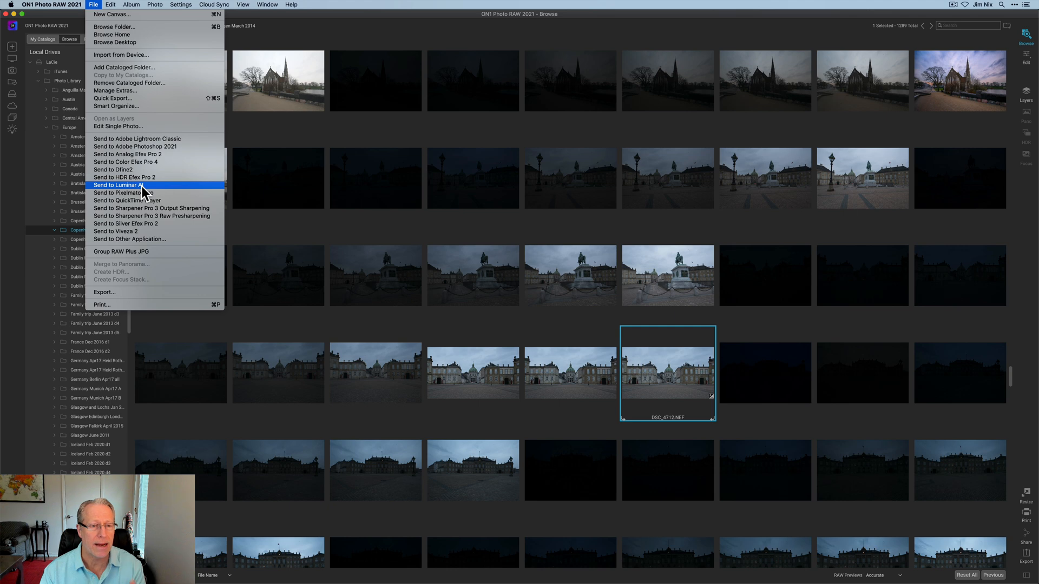
Send a copy with settings applied (16-bit ProPhoto RGB TIFF) to Luminar AI.
click(123, 185)
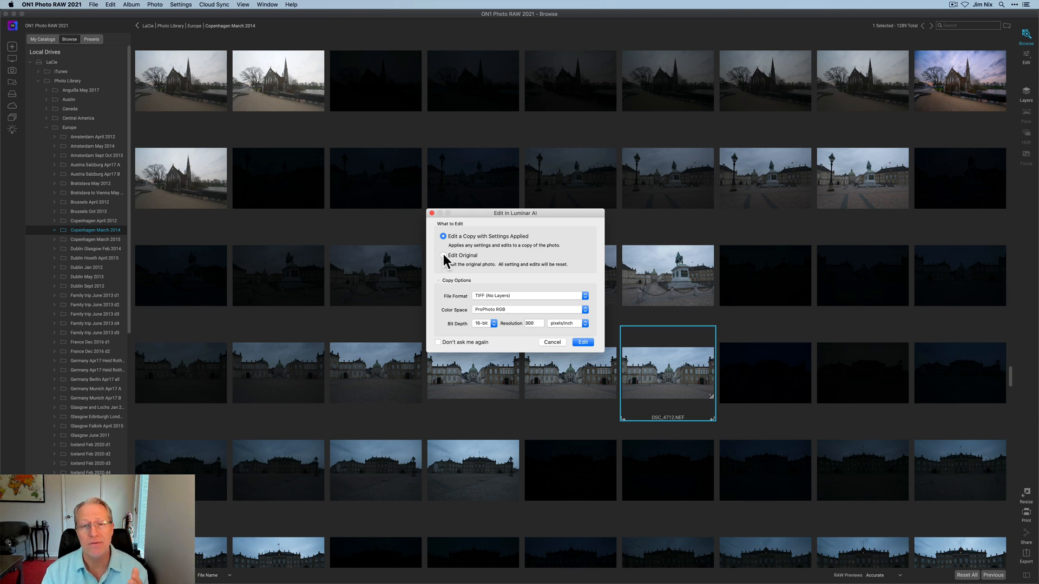
mouse_move(447, 259)
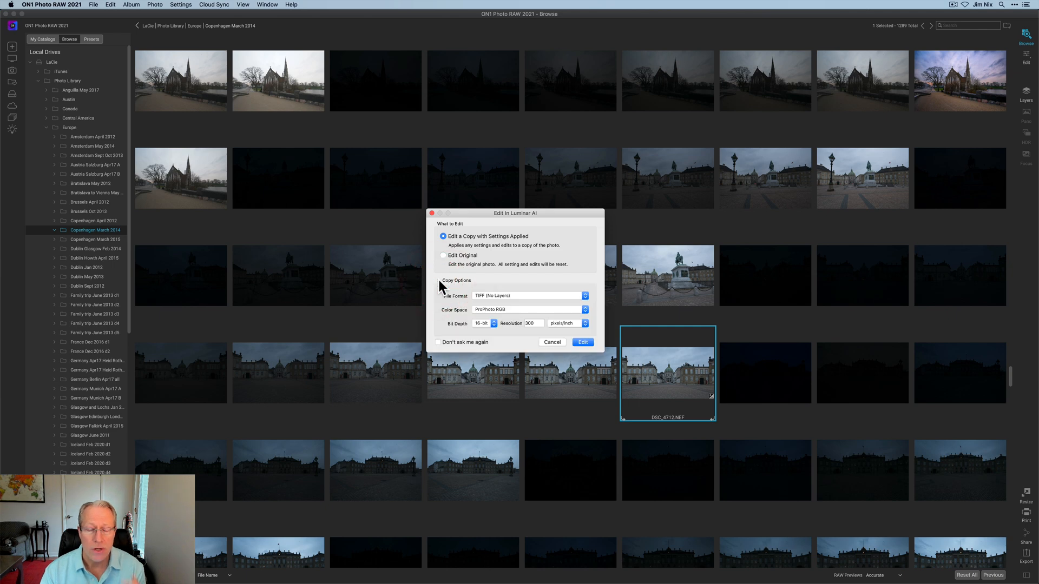
mouse_move(506, 315)
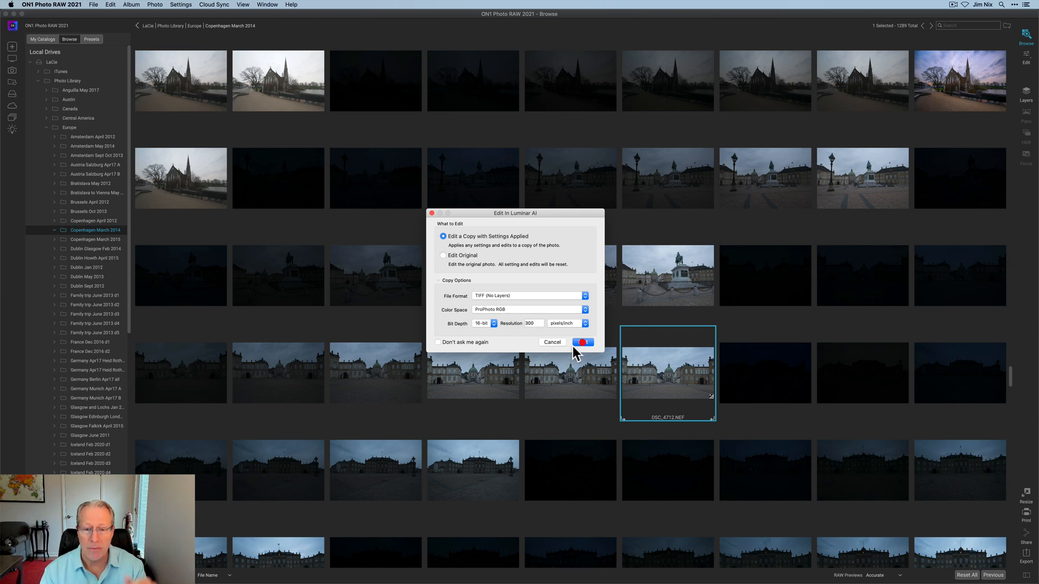
click(582, 342)
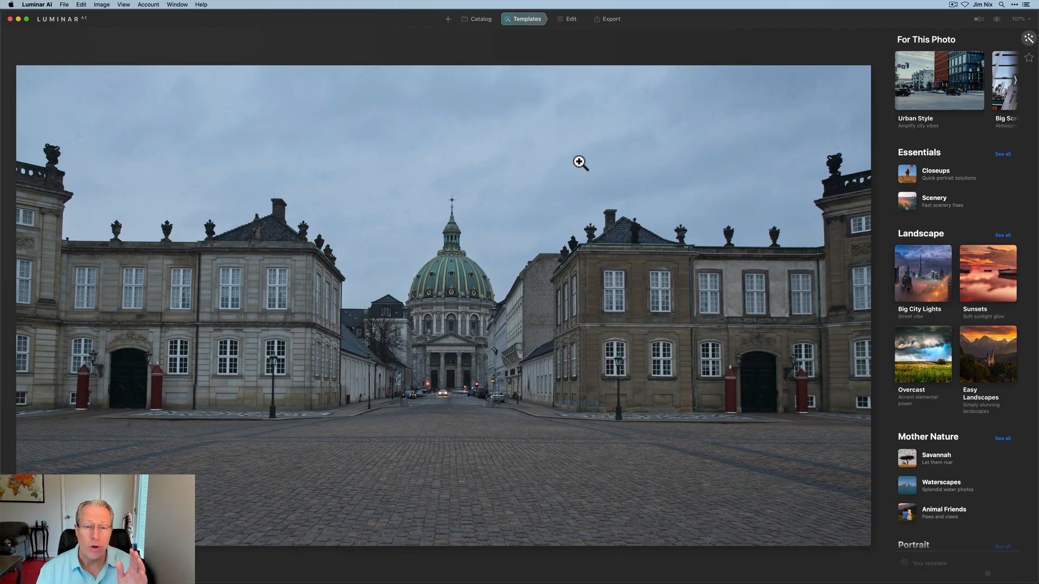
mouse_move(589, 55)
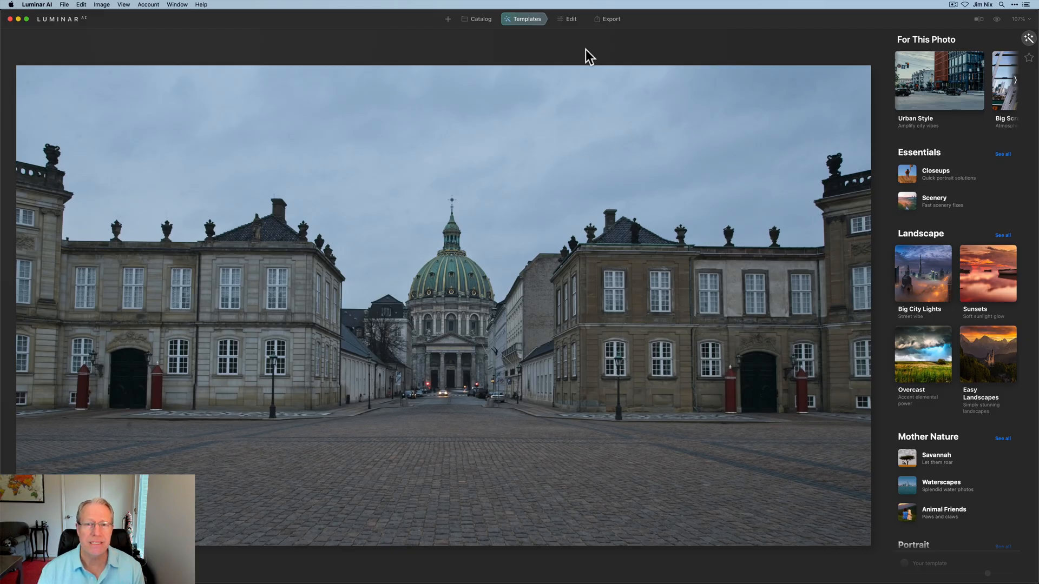
mouse_move(572, 34)
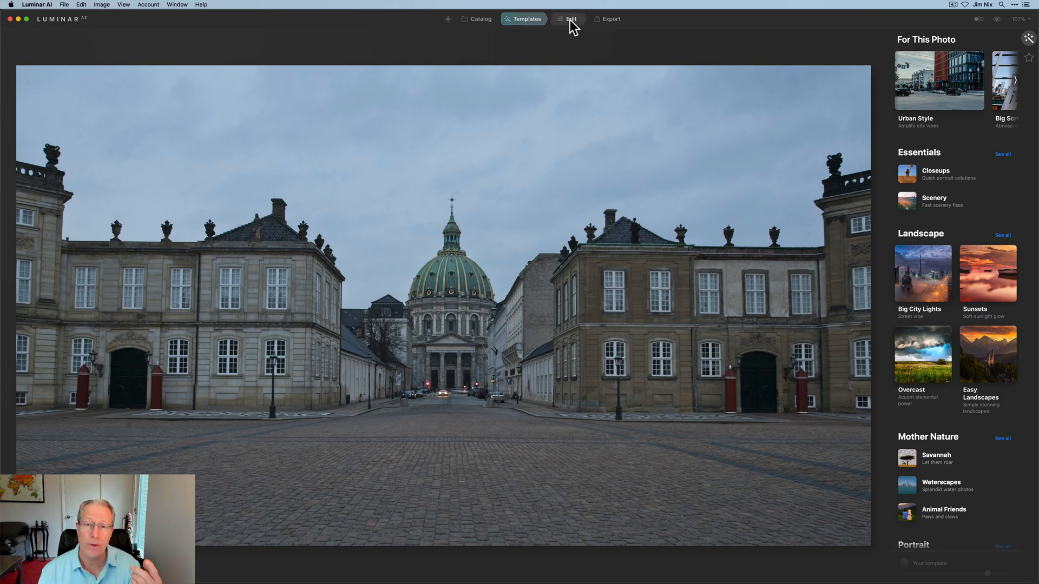
Switch Luminar AI from template suggestions to the Edit tools panel.
click(570, 18)
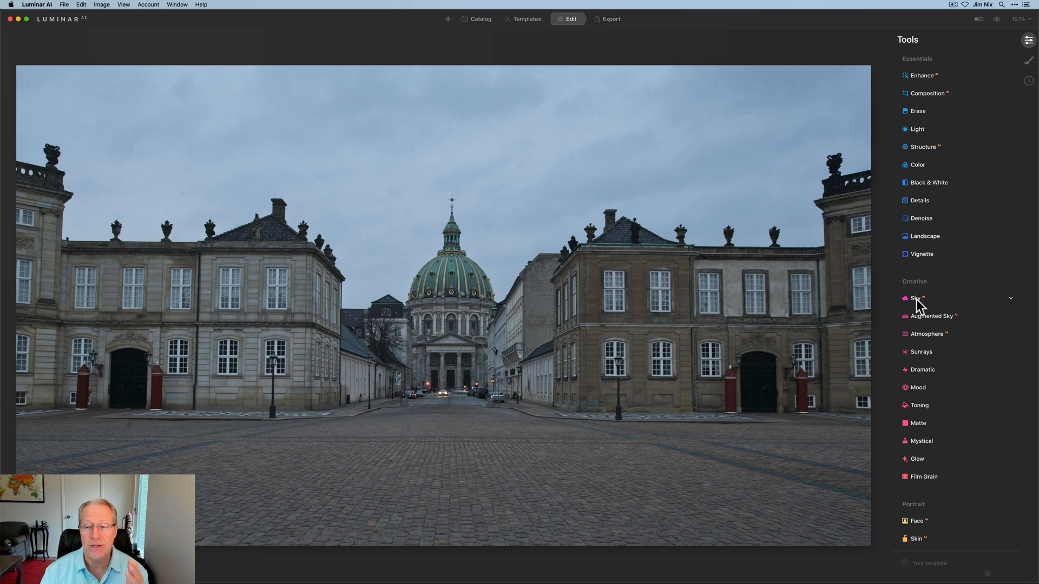
In the Sky tool, load a custom sky: Suess-Desert-Sunset-37.jpg from the Desert Sunsets folder.
click(915, 299)
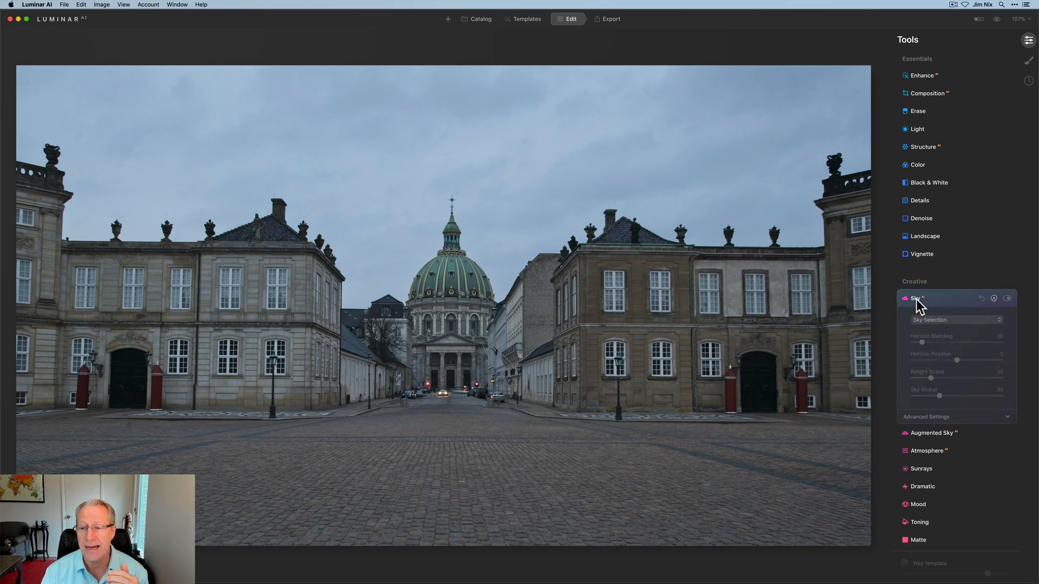
mouse_move(940, 333)
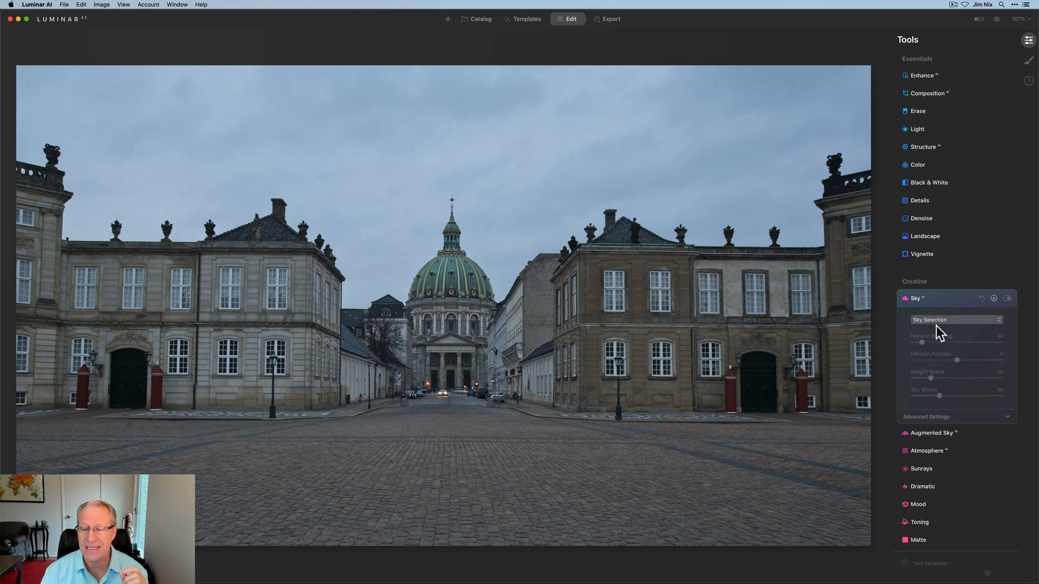
click(956, 320)
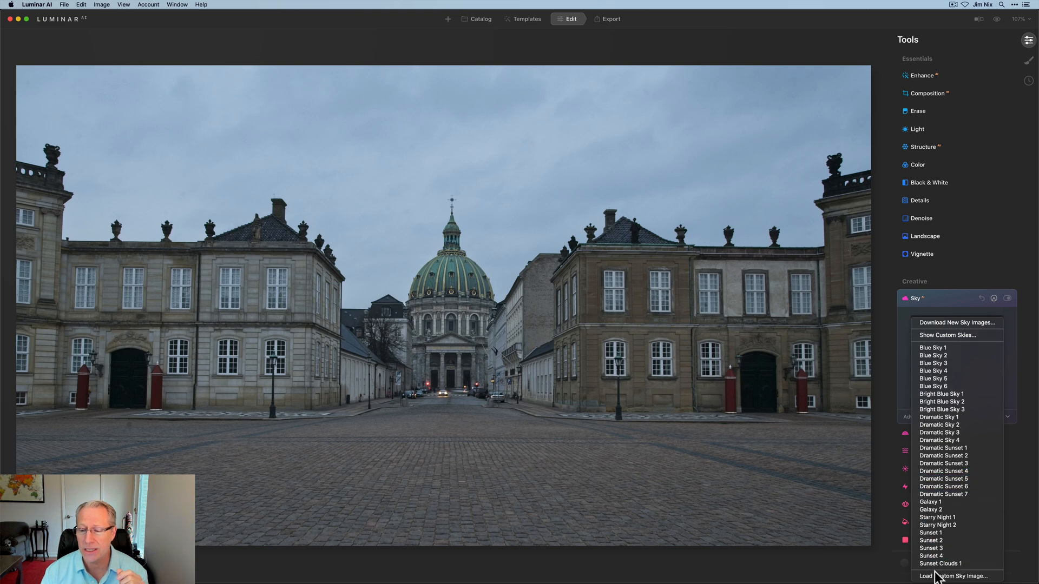
click(951, 576)
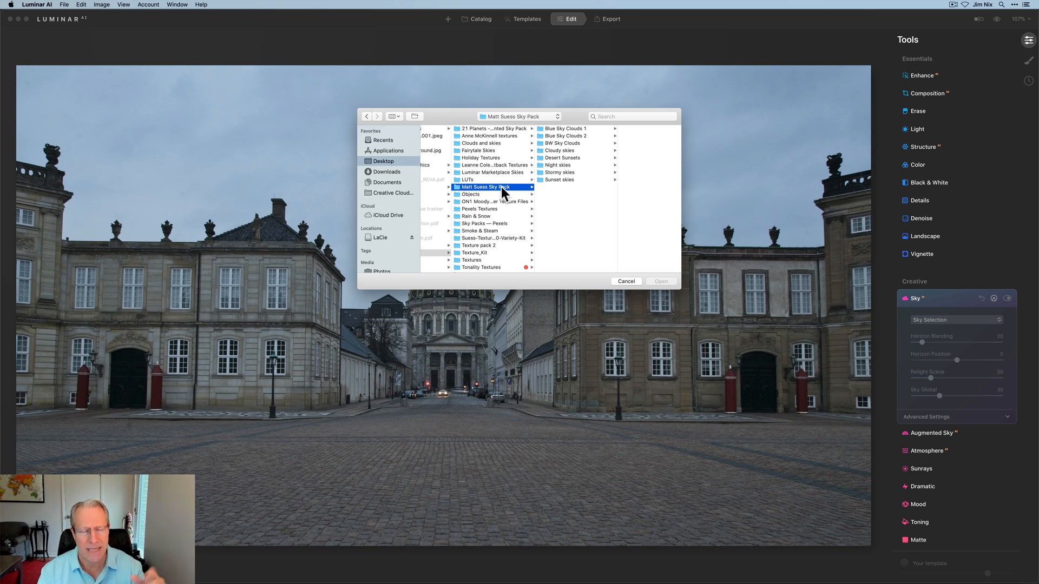
mouse_move(569, 162)
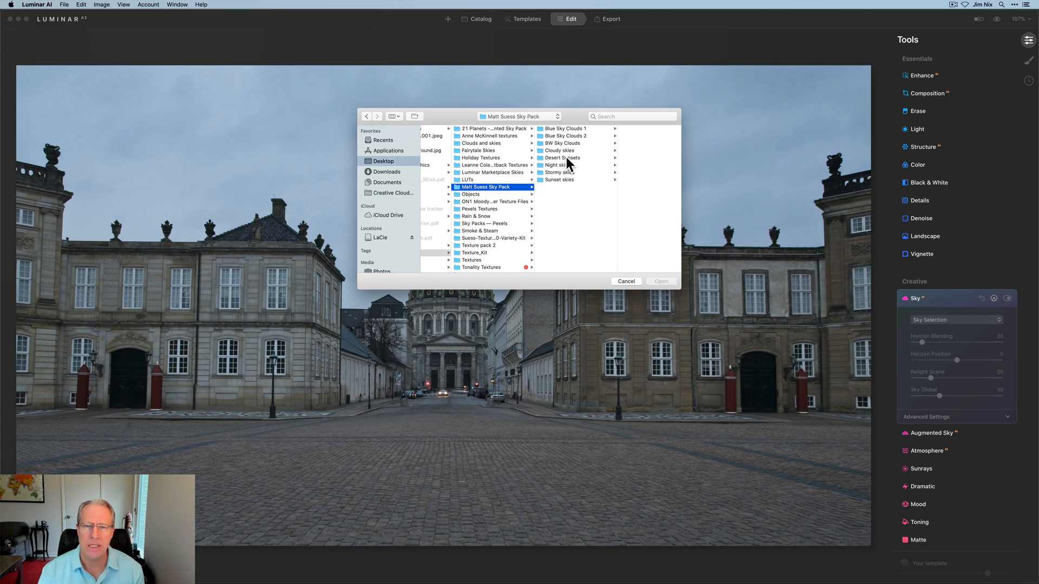
click(561, 158)
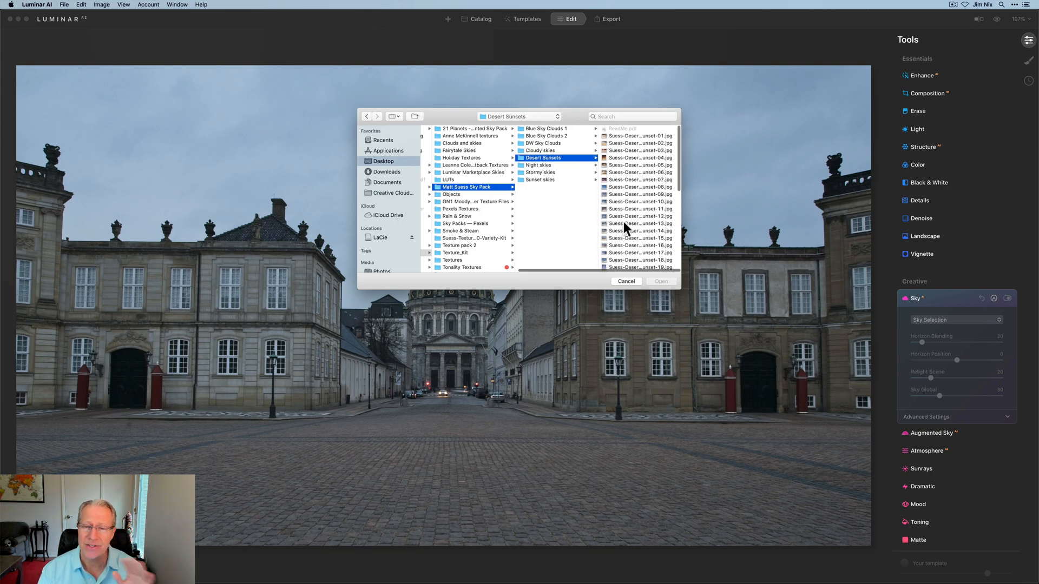
scroll(down, 3)
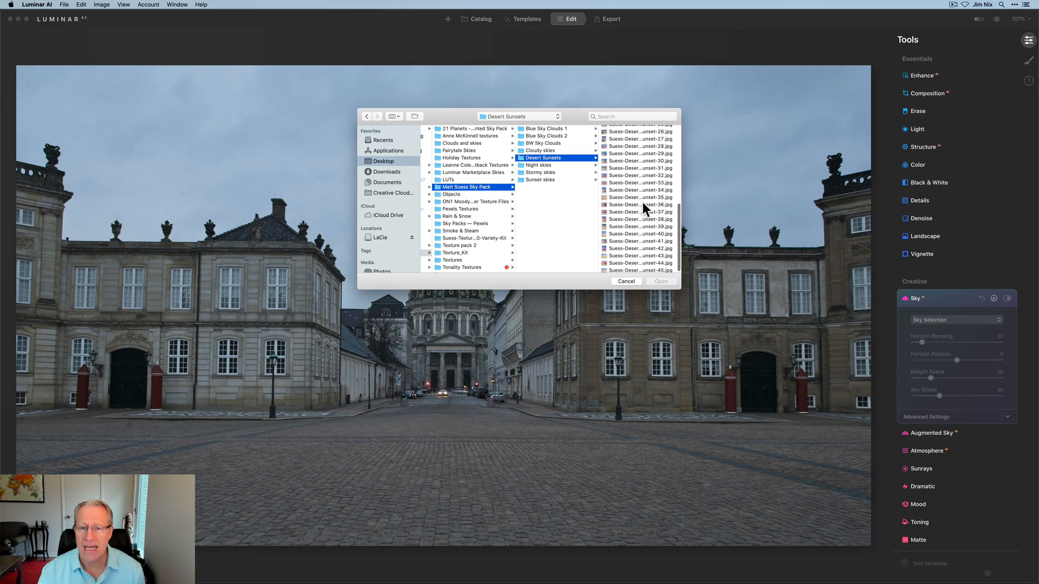
click(640, 212)
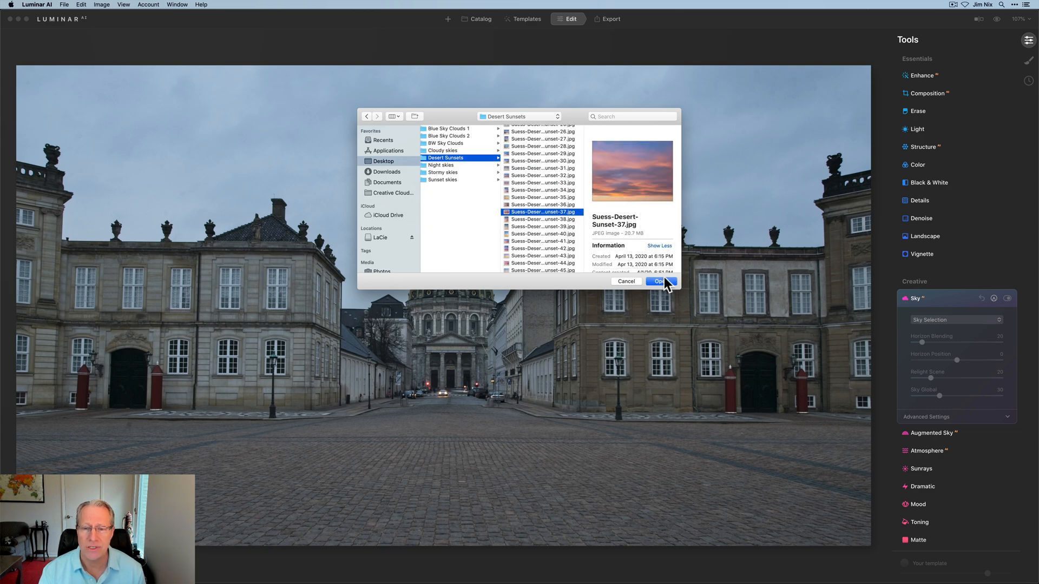
Apply the pink desert sunset sky and lower its Horizon Position to -38.
click(657, 282)
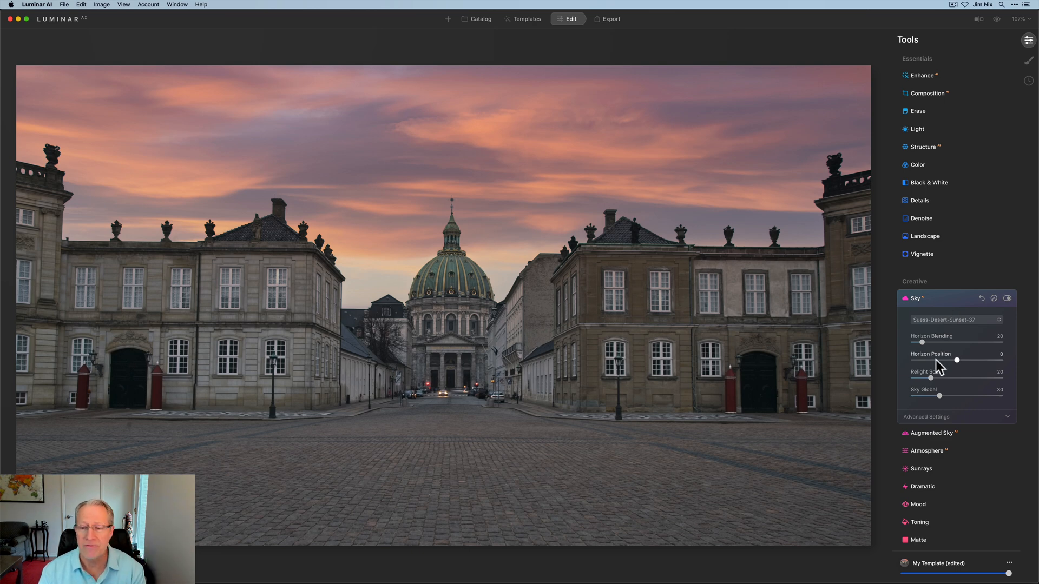
drag(956, 360, 933, 361)
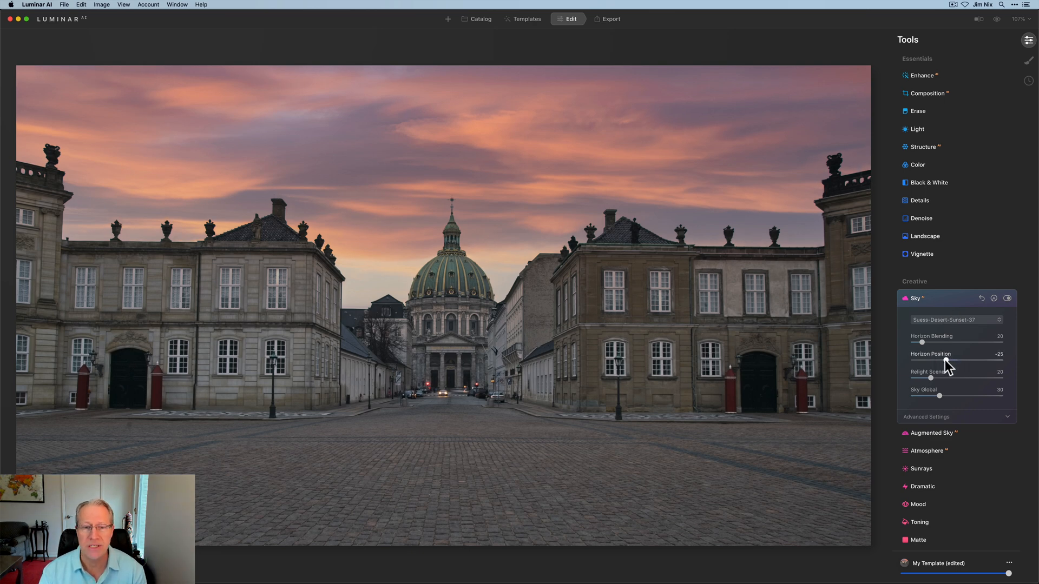
drag(944, 361, 939, 361)
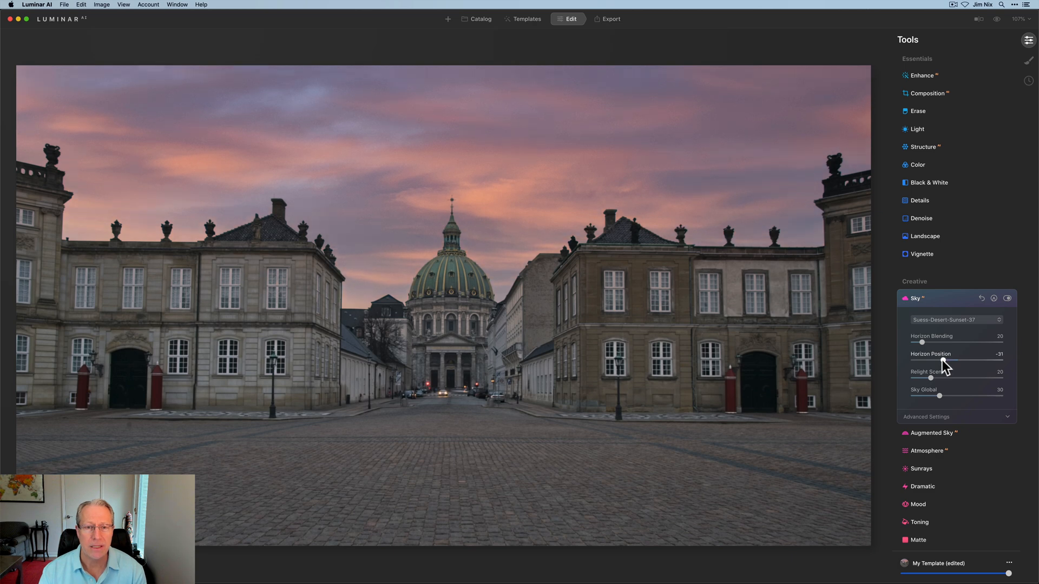
drag(943, 361, 934, 361)
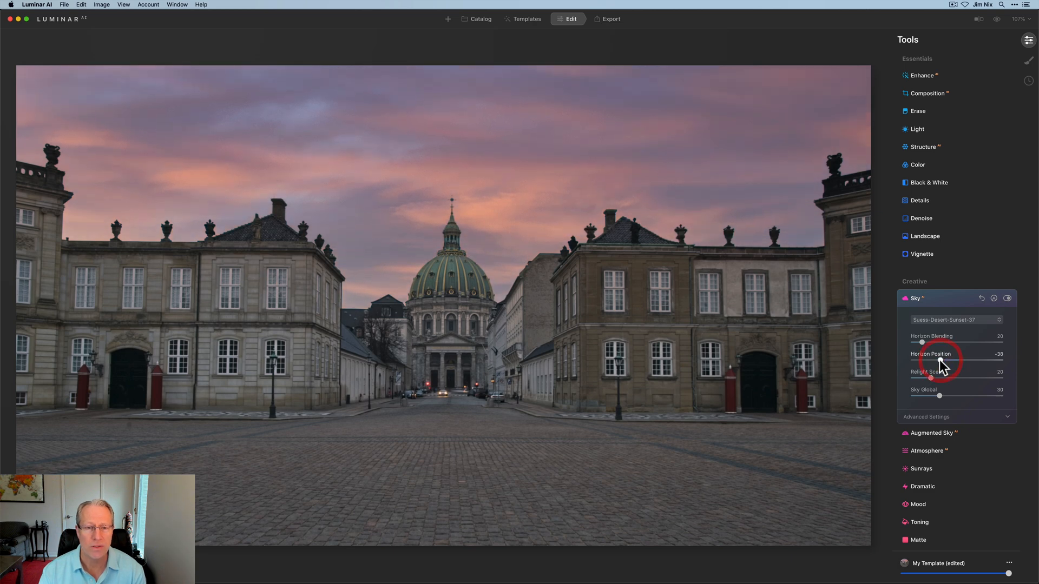
drag(928, 359, 940, 359)
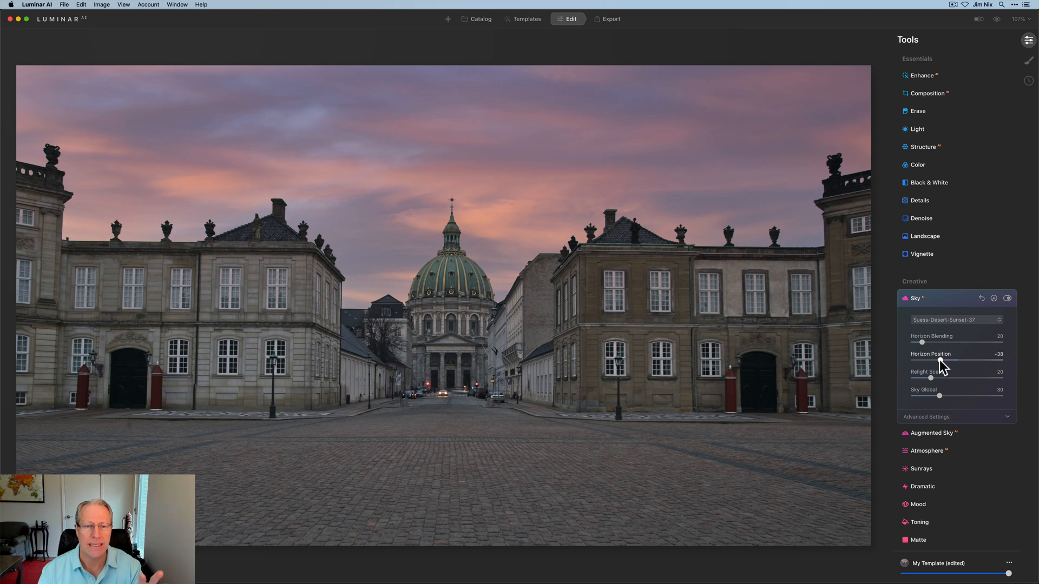
mouse_move(949, 318)
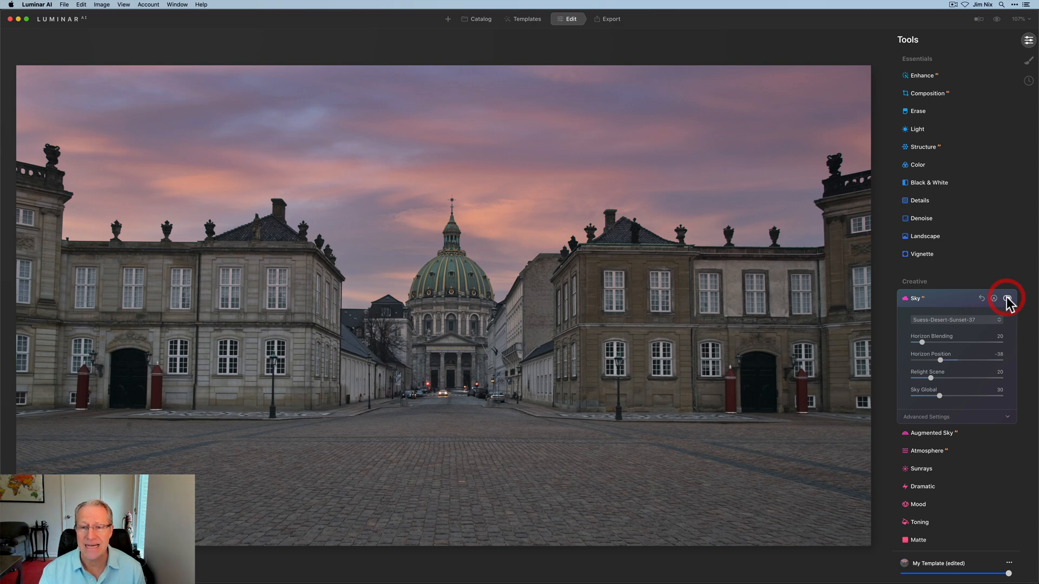
Set Relight Scene to 41 and toggle the Sky tool on/off to compare with the grey original.
click(1006, 299)
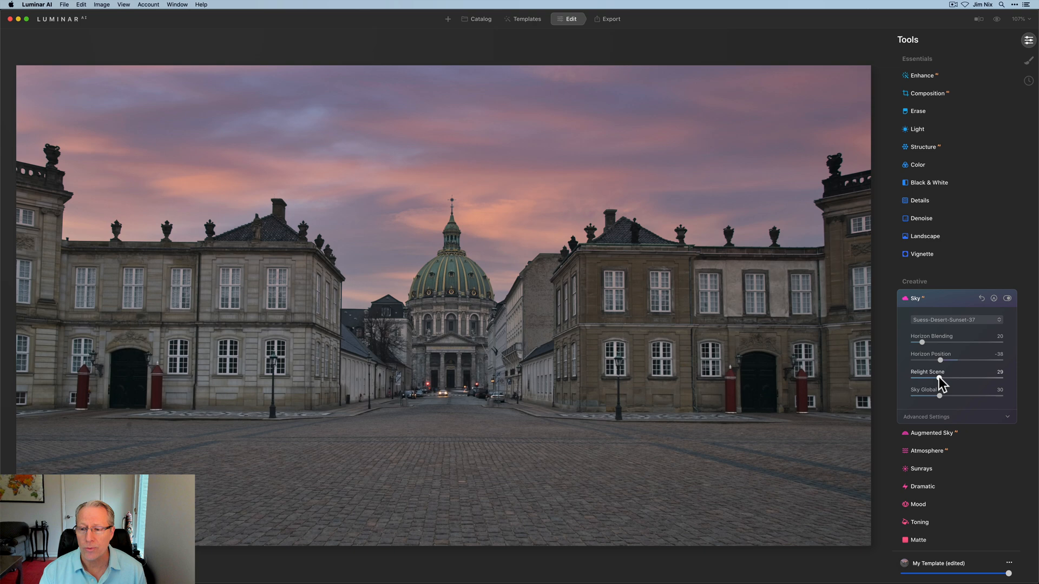
drag(936, 380, 954, 380)
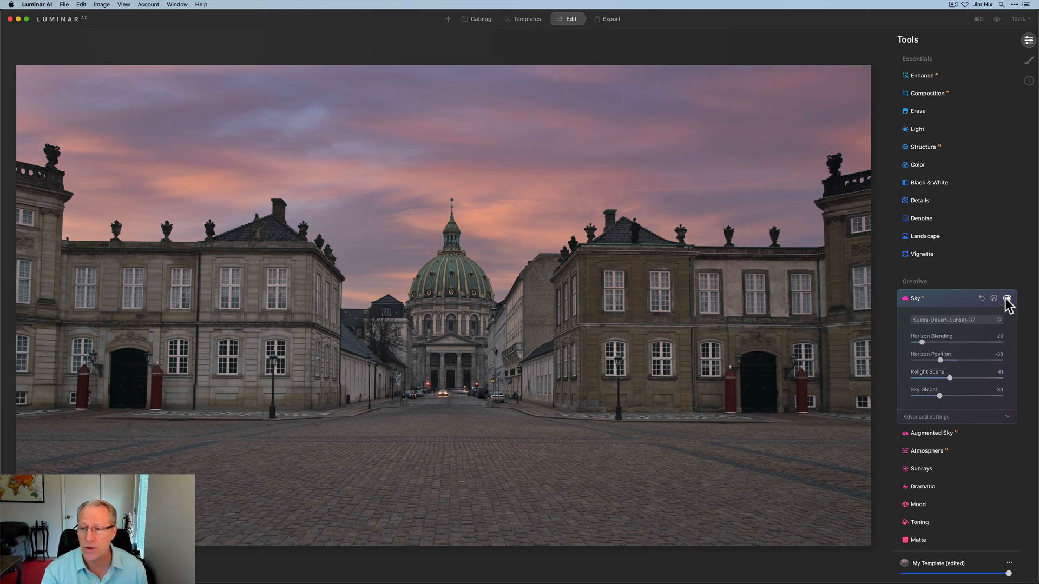
click(1005, 299)
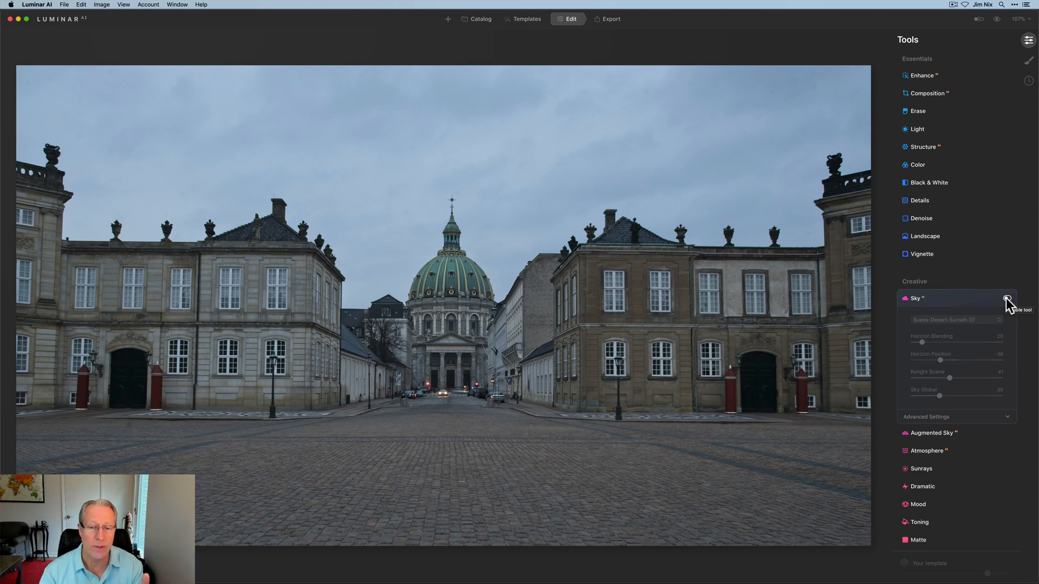
click(1007, 298)
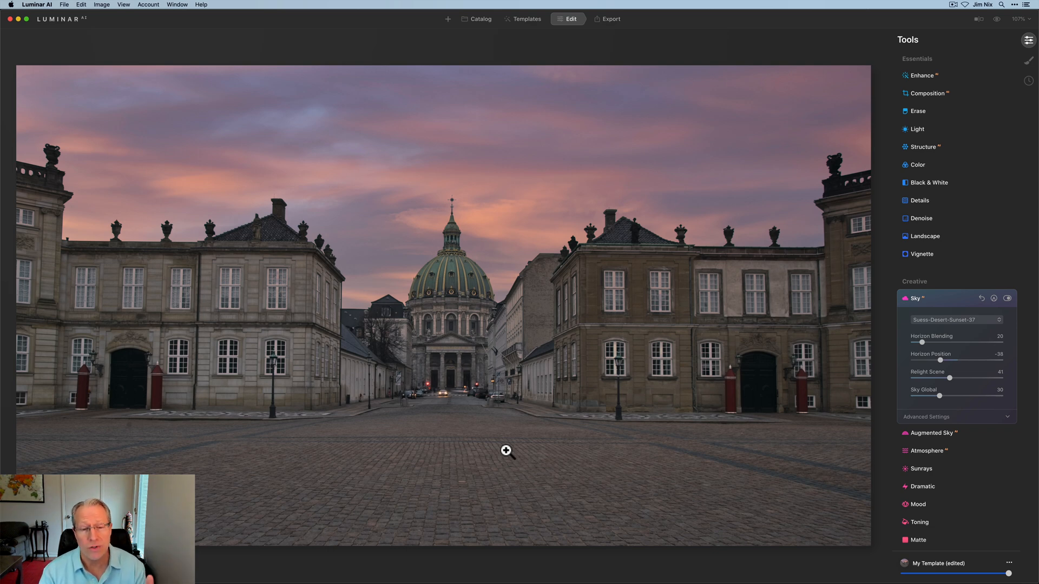
mouse_move(992, 312)
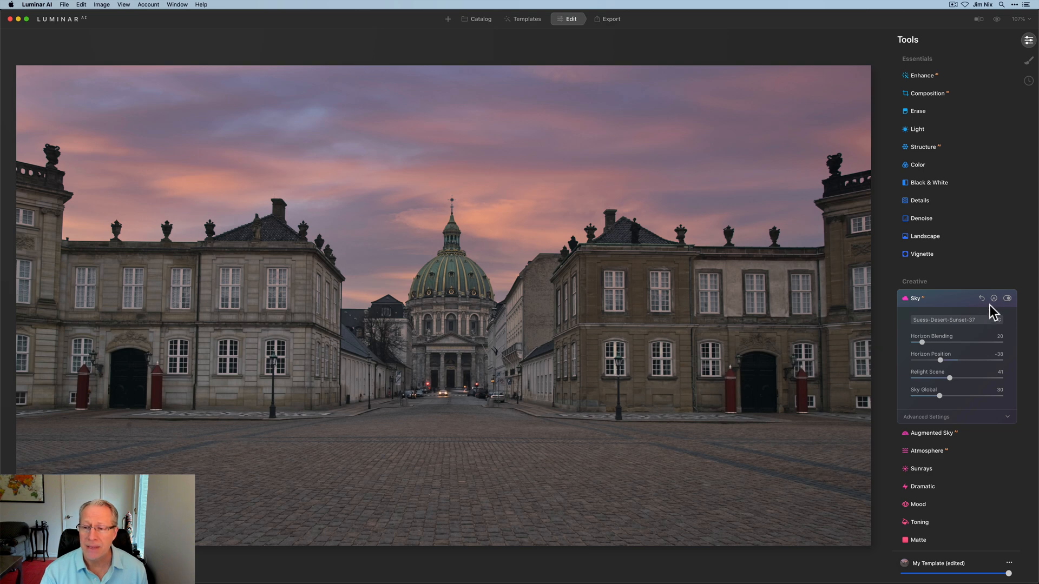
click(1008, 299)
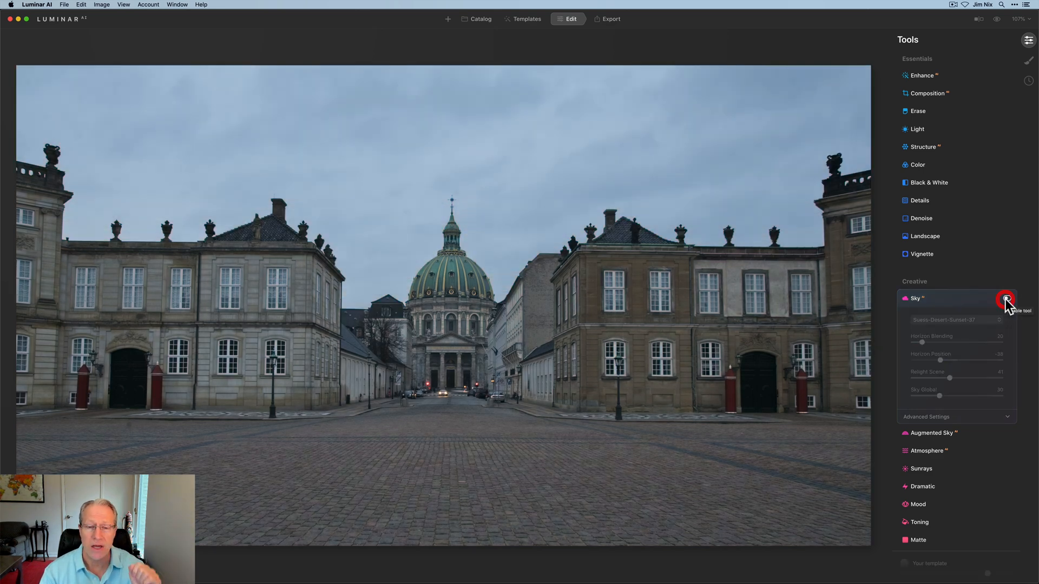
click(1007, 298)
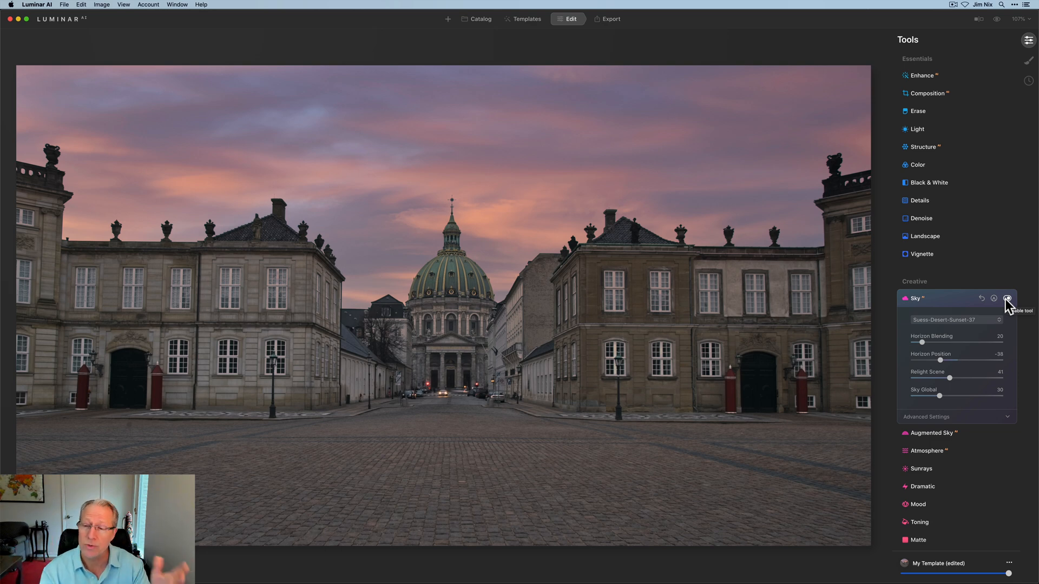
mouse_move(946, 381)
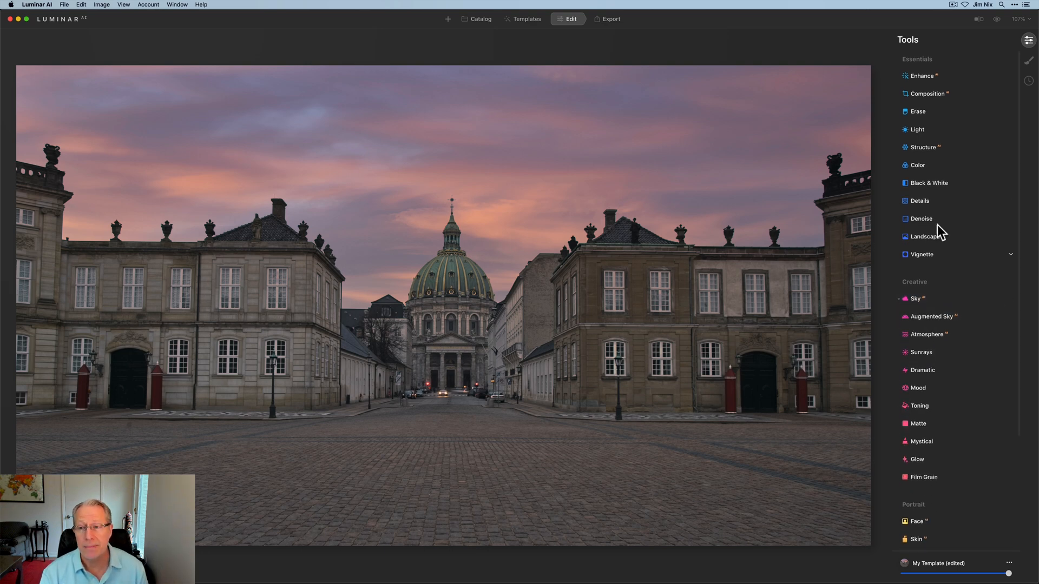
In Enhance, set Accent to 30 and Landscape Golden Hour warmth to 28.
click(920, 76)
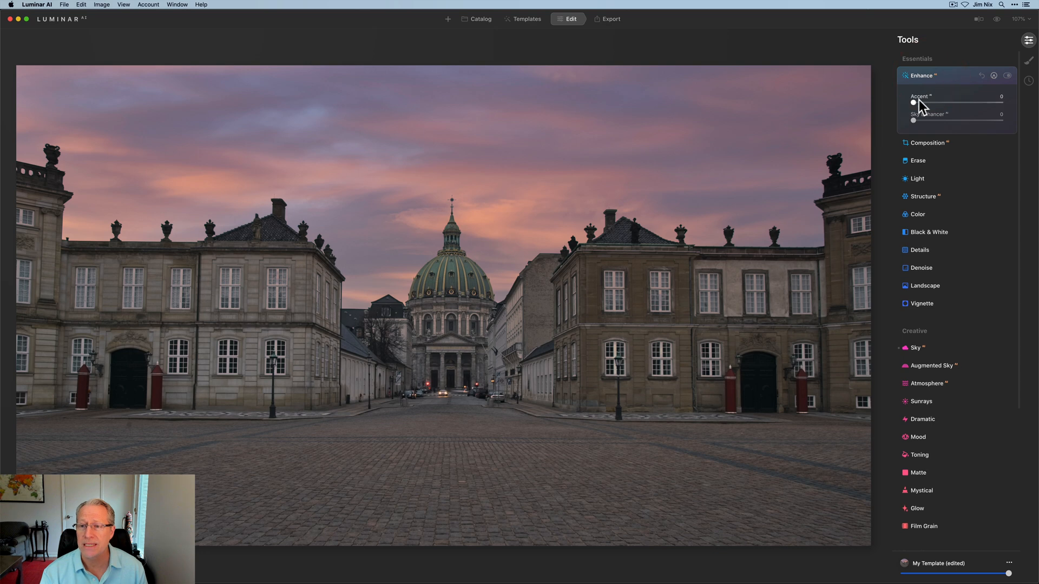
drag(913, 102, 937, 102)
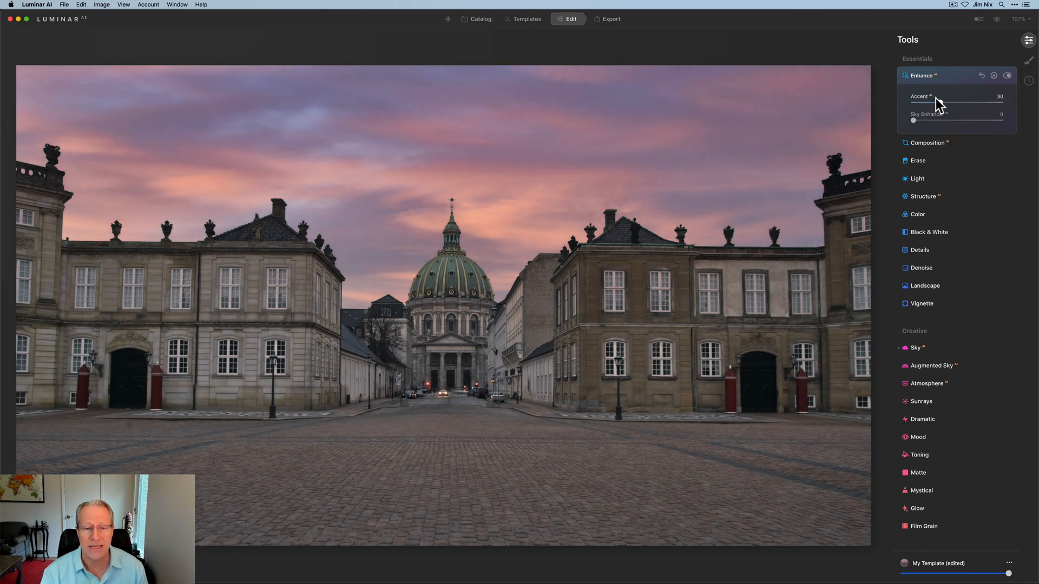
drag(937, 102, 947, 102)
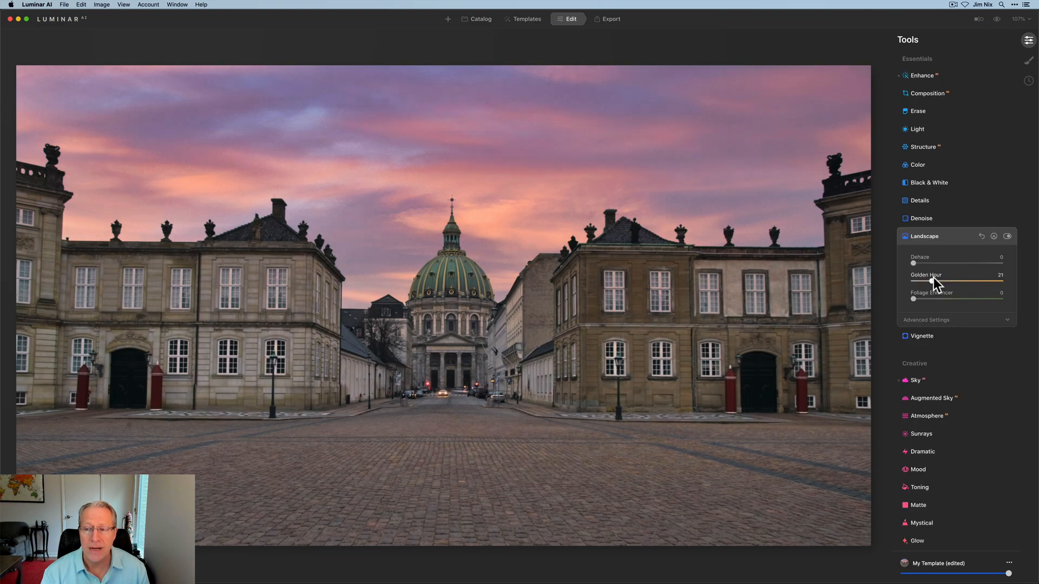
drag(955, 281, 958, 282)
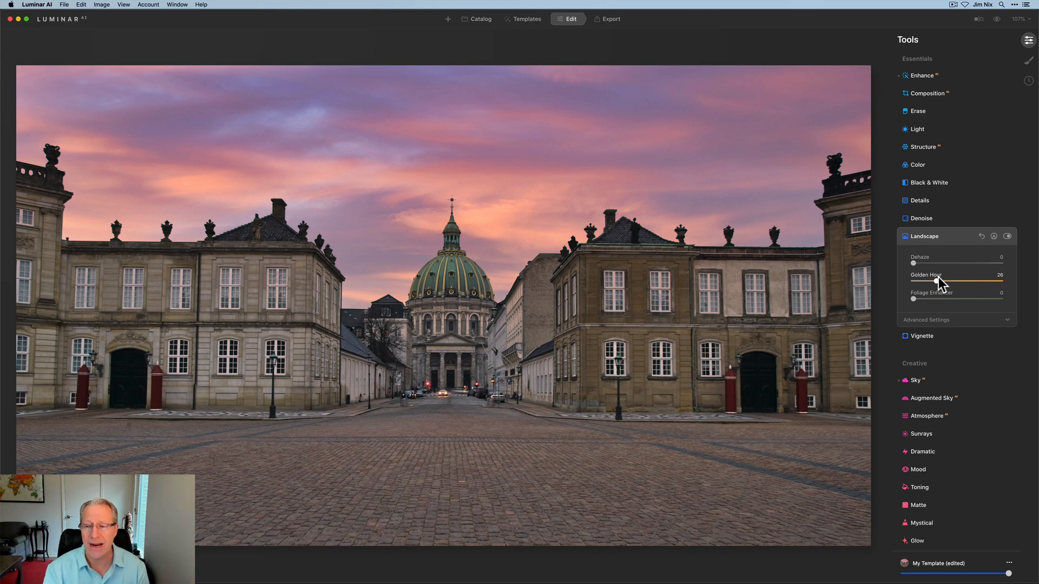
Add the Mystical effect with Amount 41.
click(924, 236)
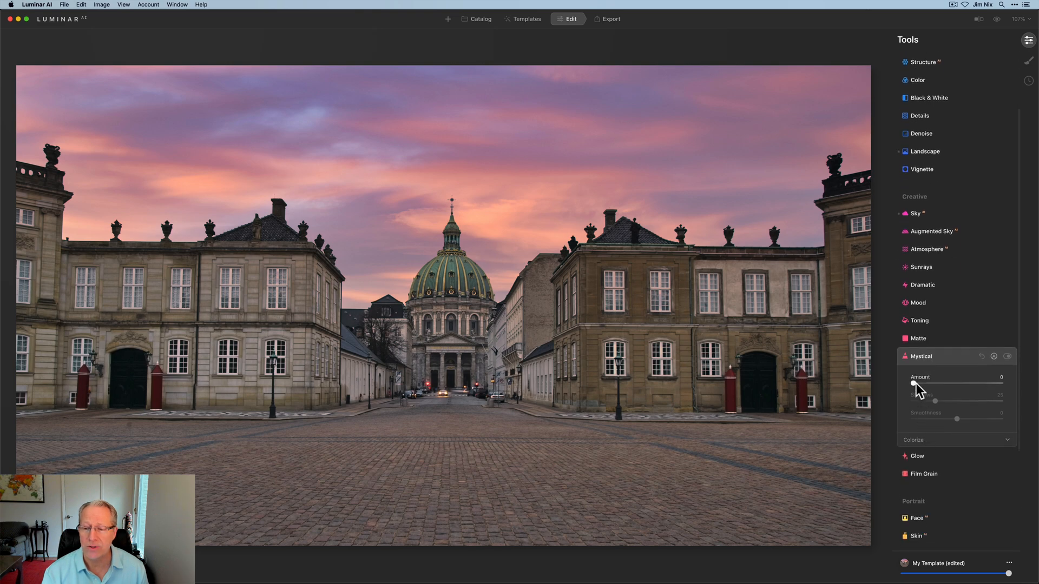
drag(914, 384, 952, 383)
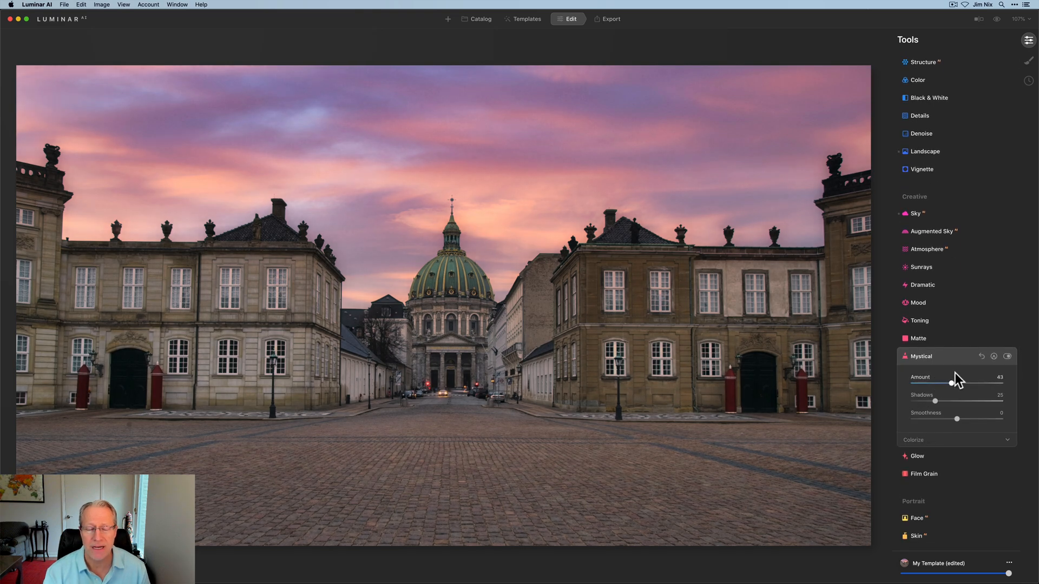
drag(952, 382, 949, 382)
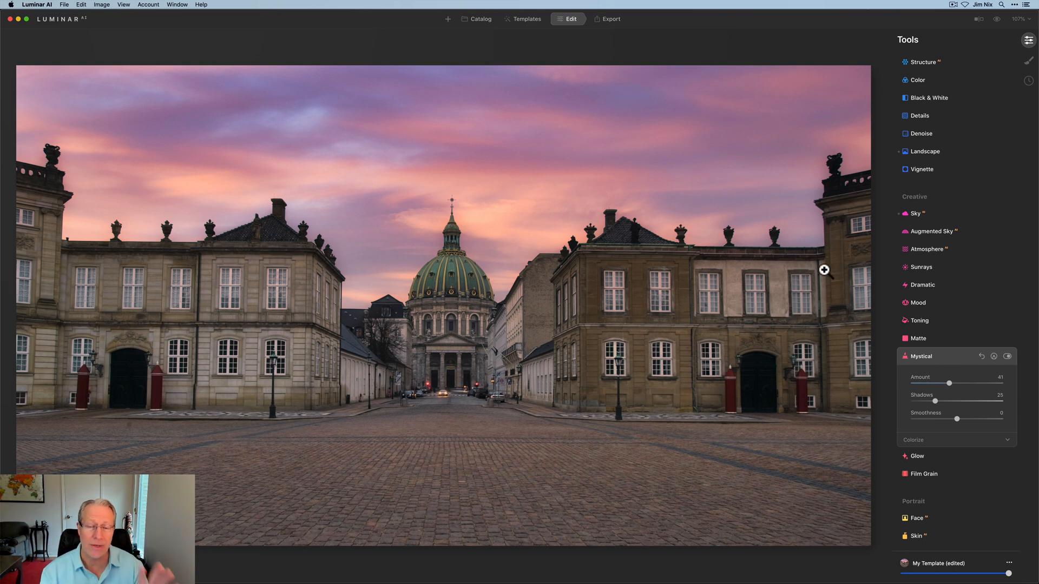
mouse_move(669, 290)
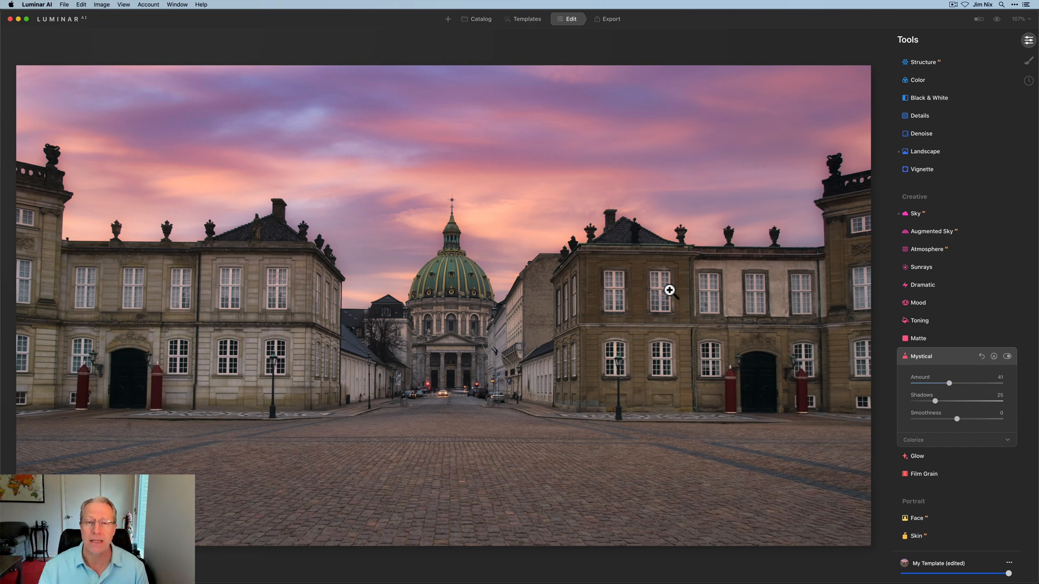
mouse_move(598, 46)
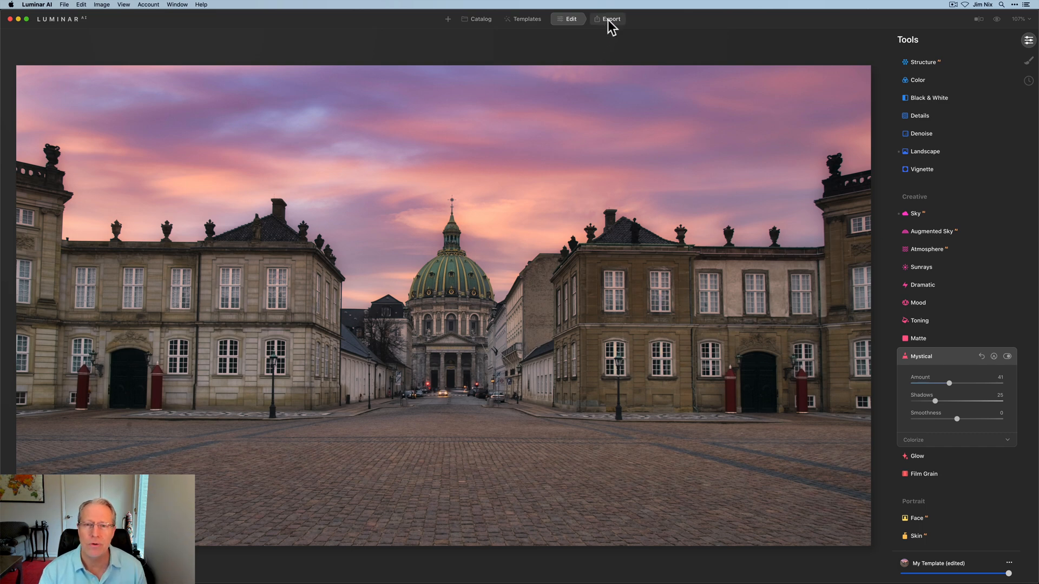
Save to disk as a 16-bit ProPhoto RGB TIFF into the Copenhagen March 2014 folder.
click(608, 19)
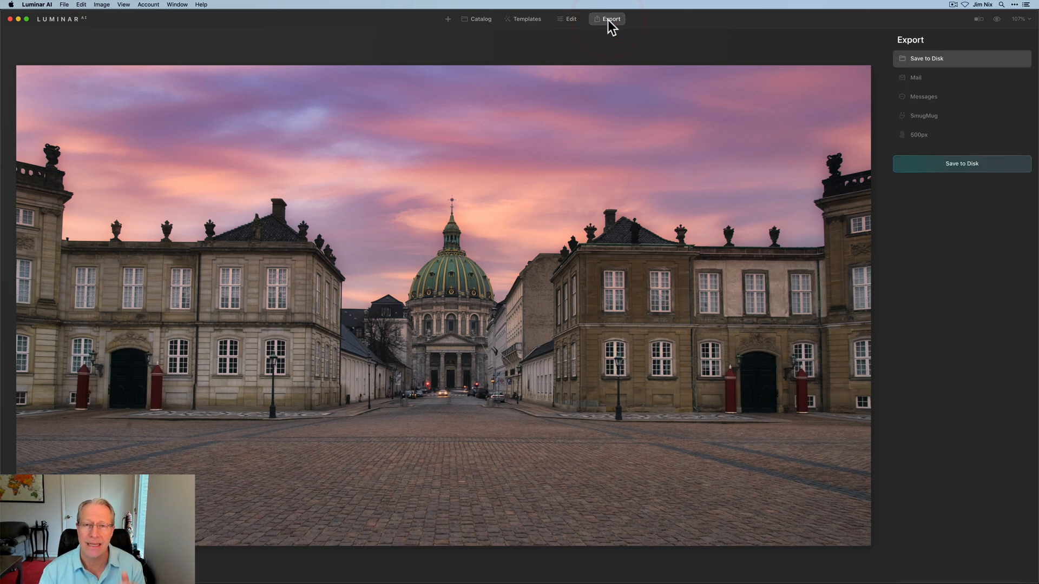
click(960, 163)
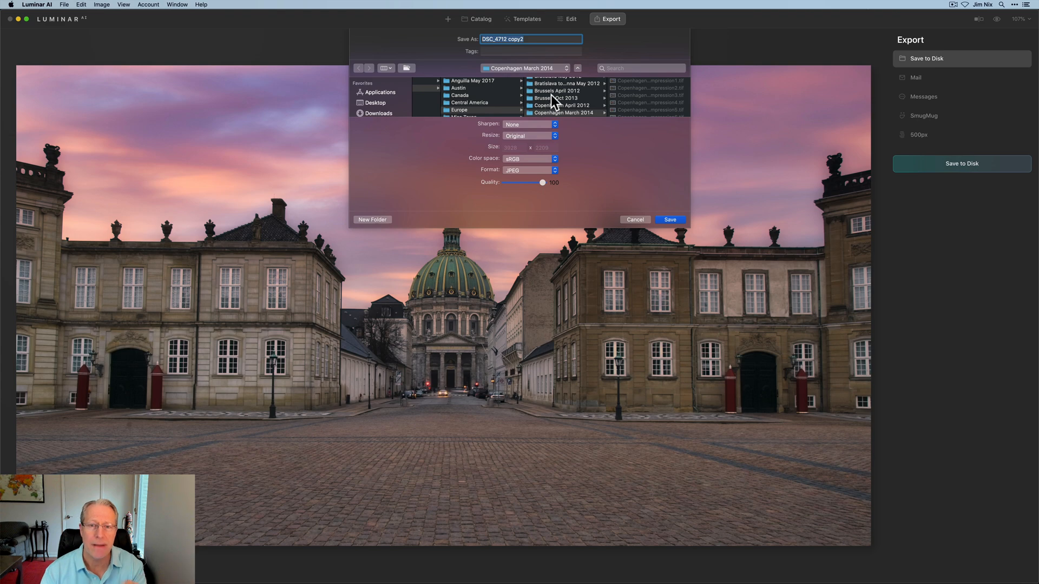
mouse_move(386, 119)
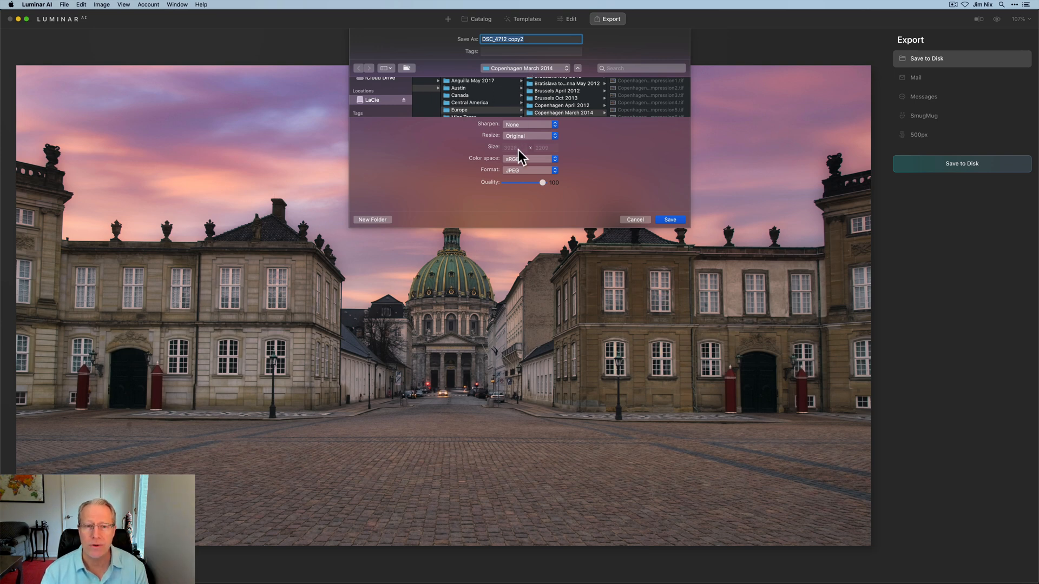
click(528, 158)
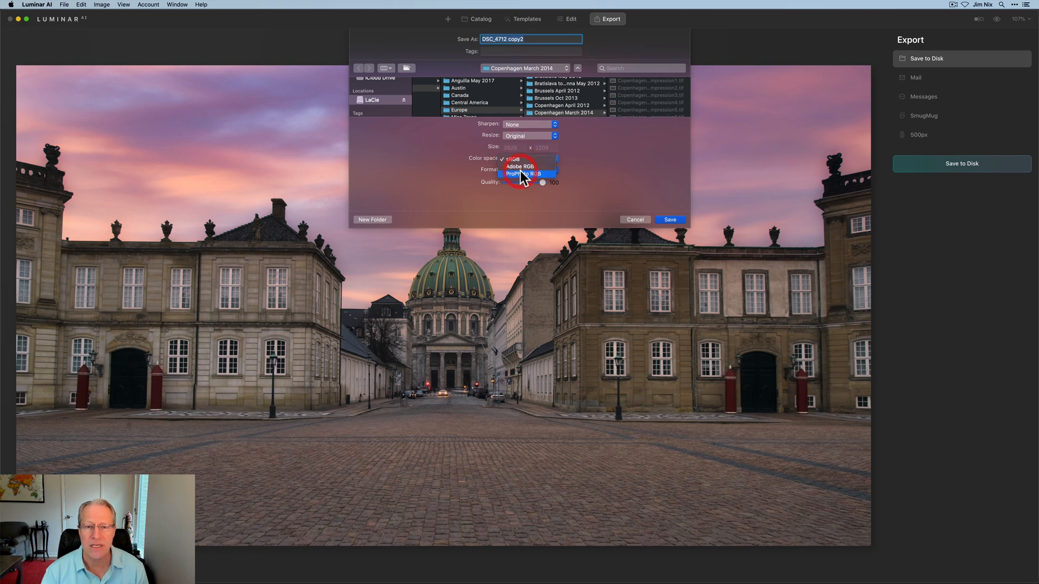
click(523, 173)
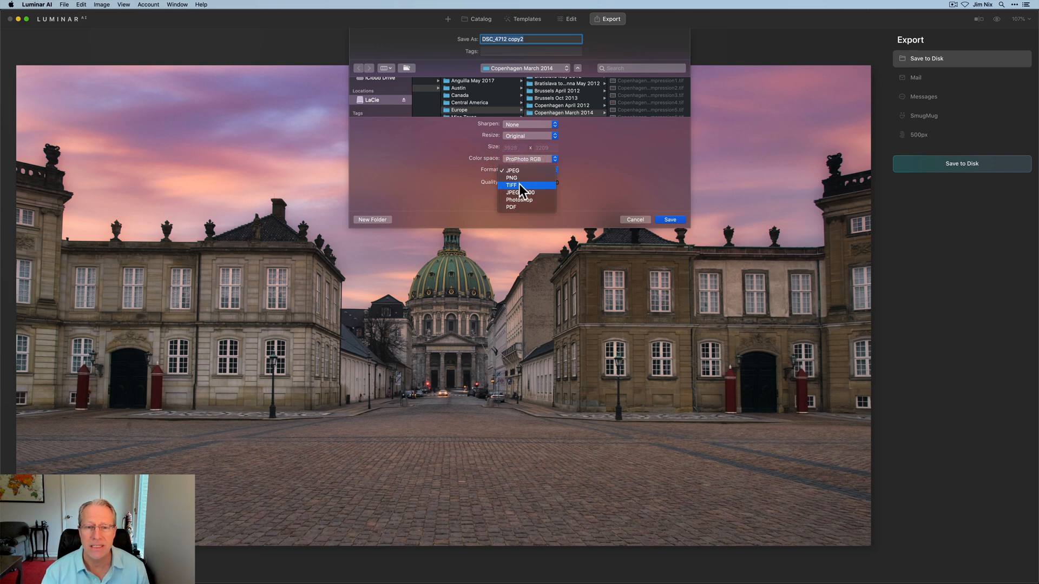
click(527, 185)
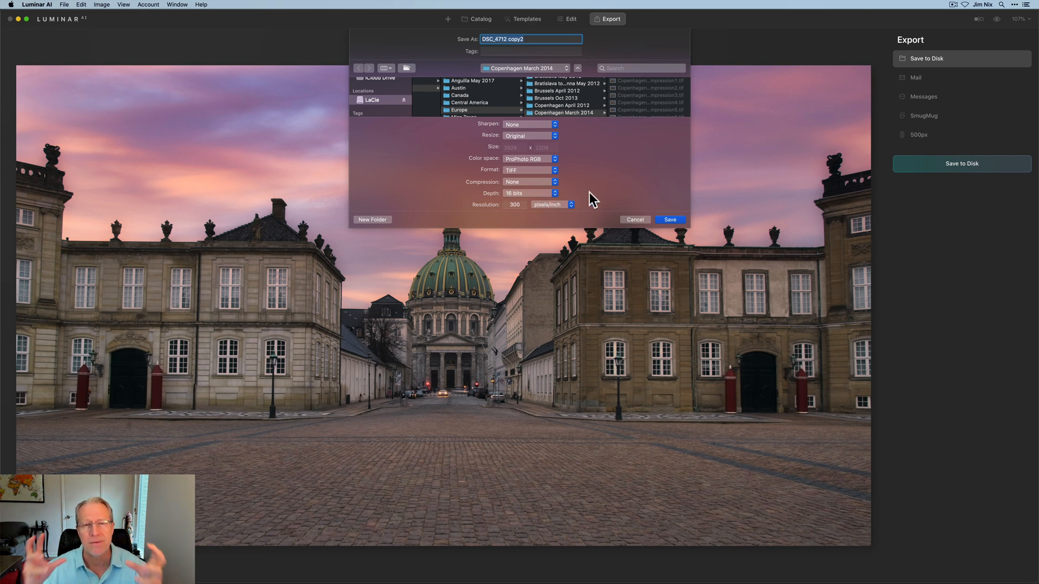
mouse_move(540, 154)
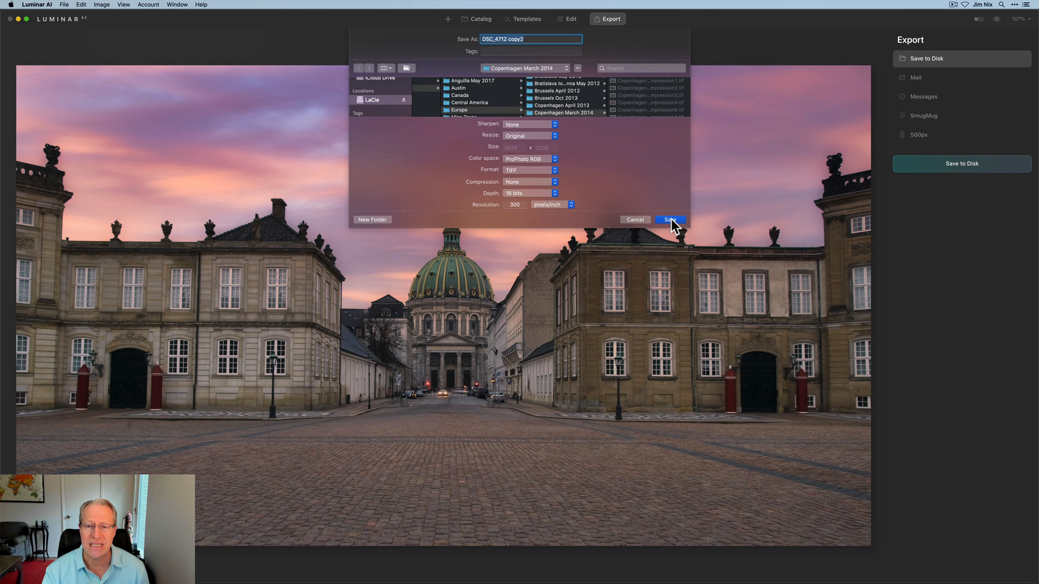
click(670, 220)
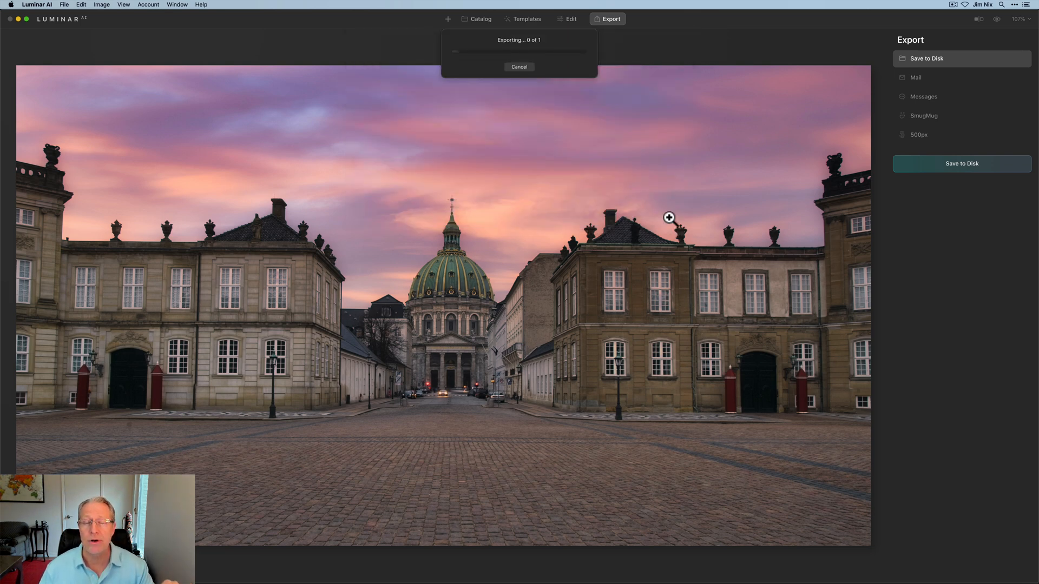
click(519, 66)
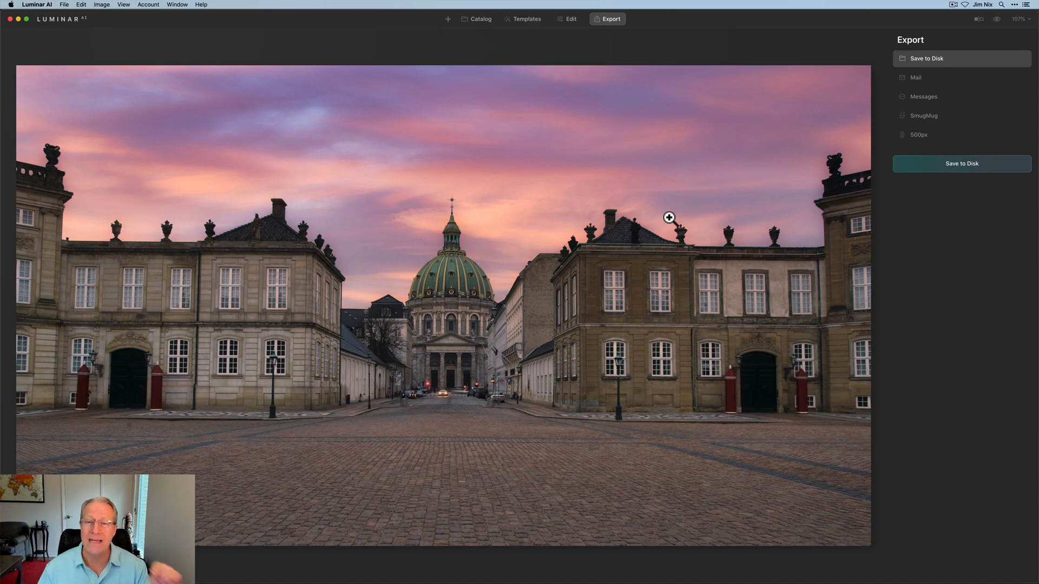
Return to the Single Image Edits catalog and quit Luminar AI.
click(480, 18)
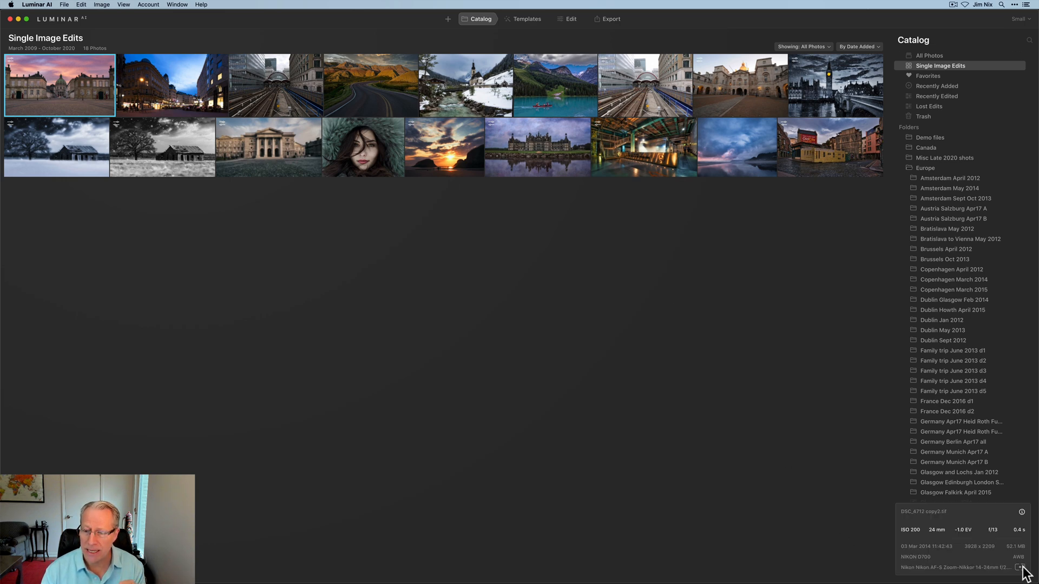
mouse_move(941, 544)
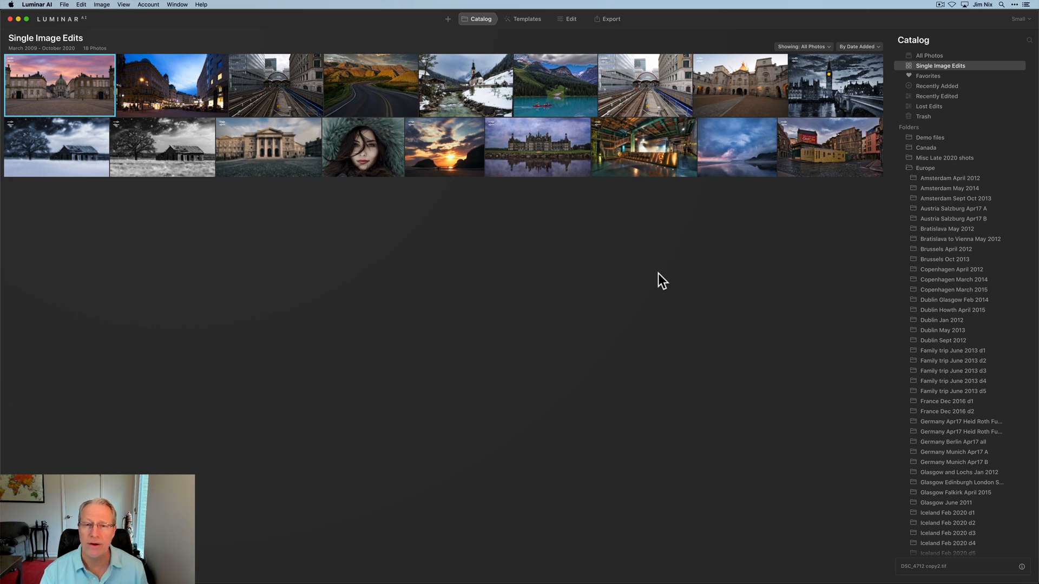
click(37, 4)
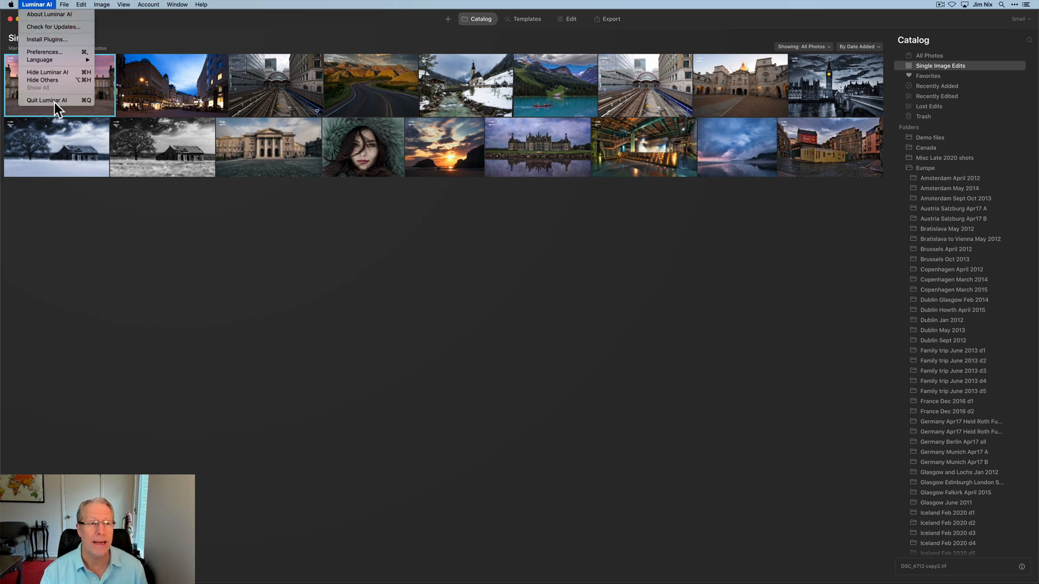
mouse_move(46, 99)
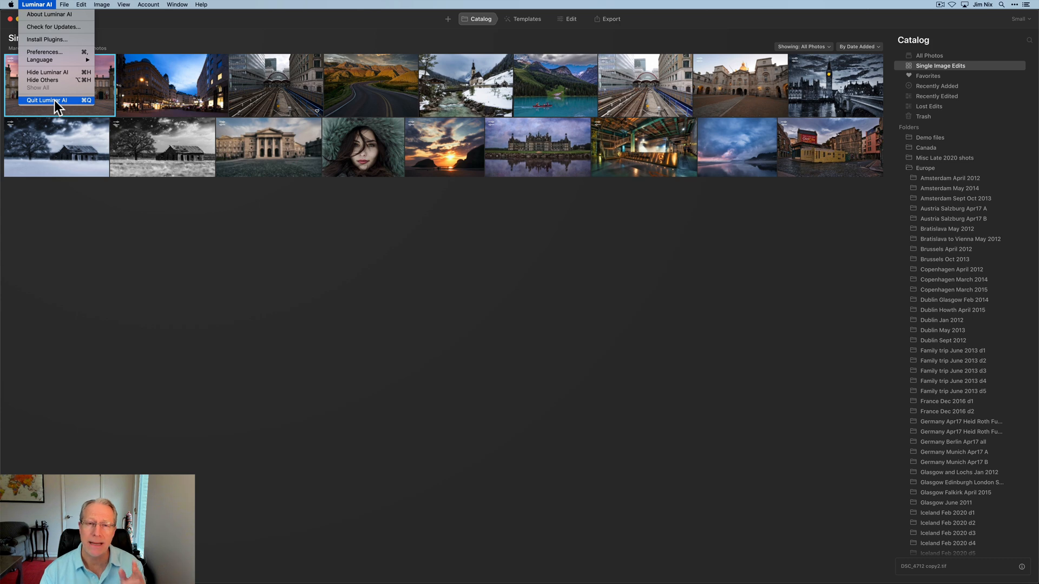
click(46, 99)
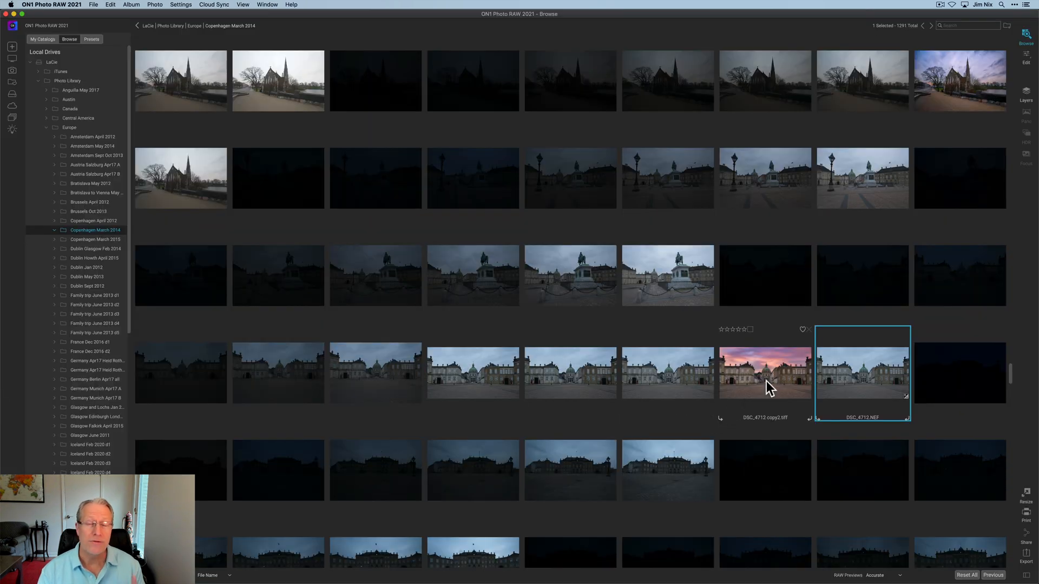
Select the DSC_4712 copy2 TIFF thumbnail in the Copenhagen March 2014 folder.
click(765, 371)
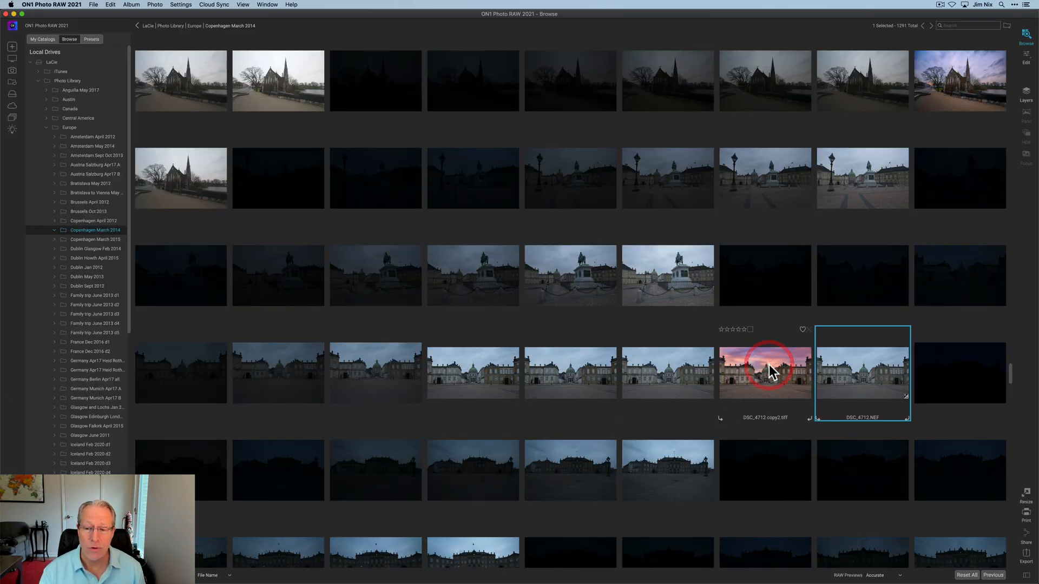
click(764, 373)
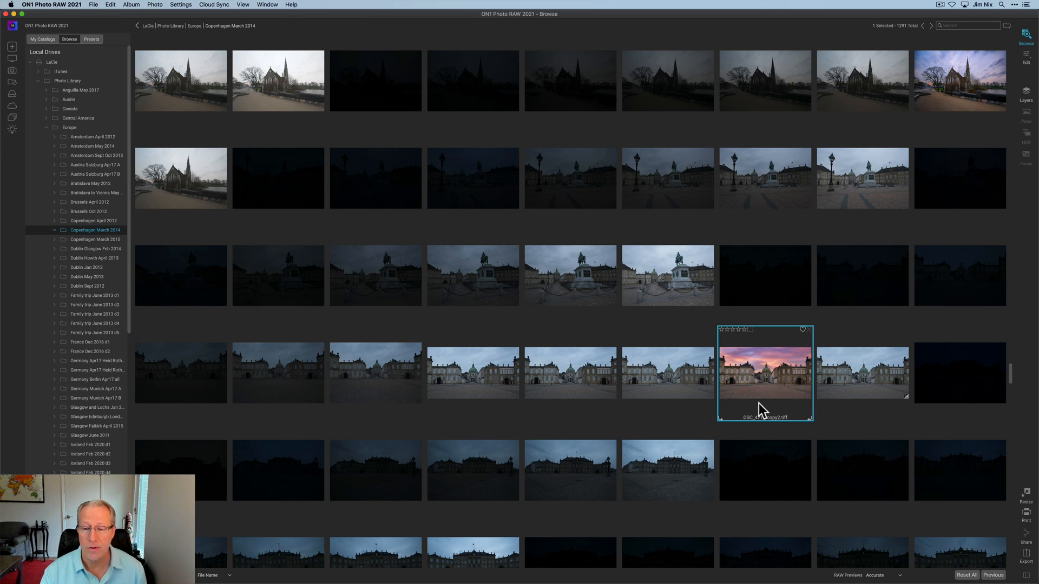
mouse_move(773, 424)
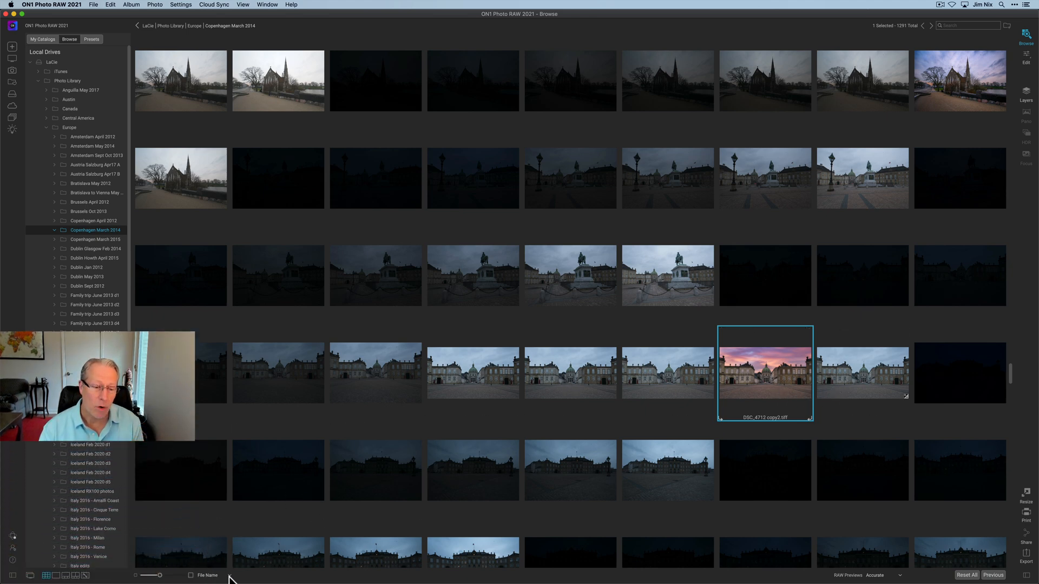
click(208, 575)
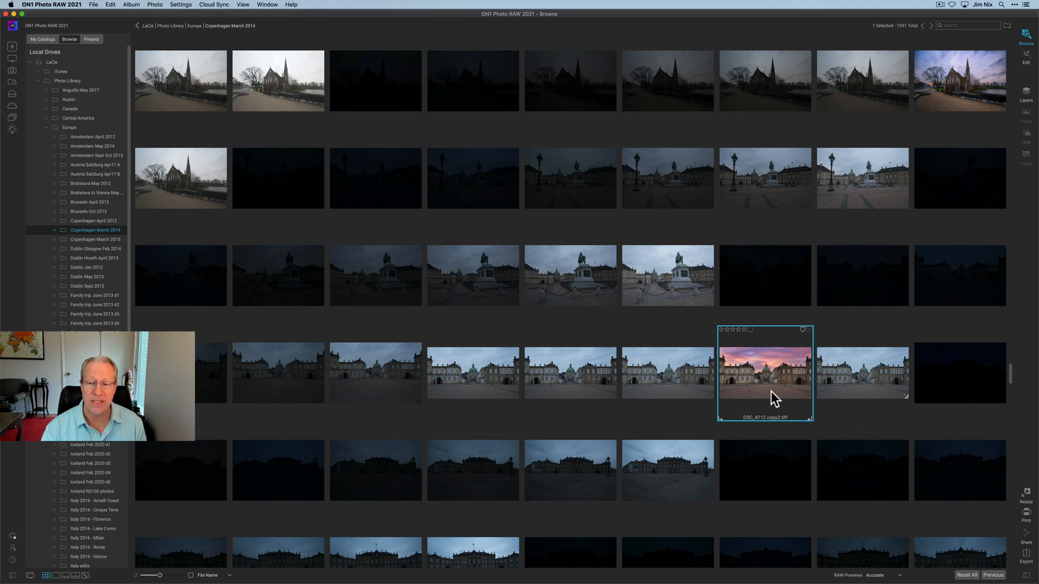
mouse_move(368, 484)
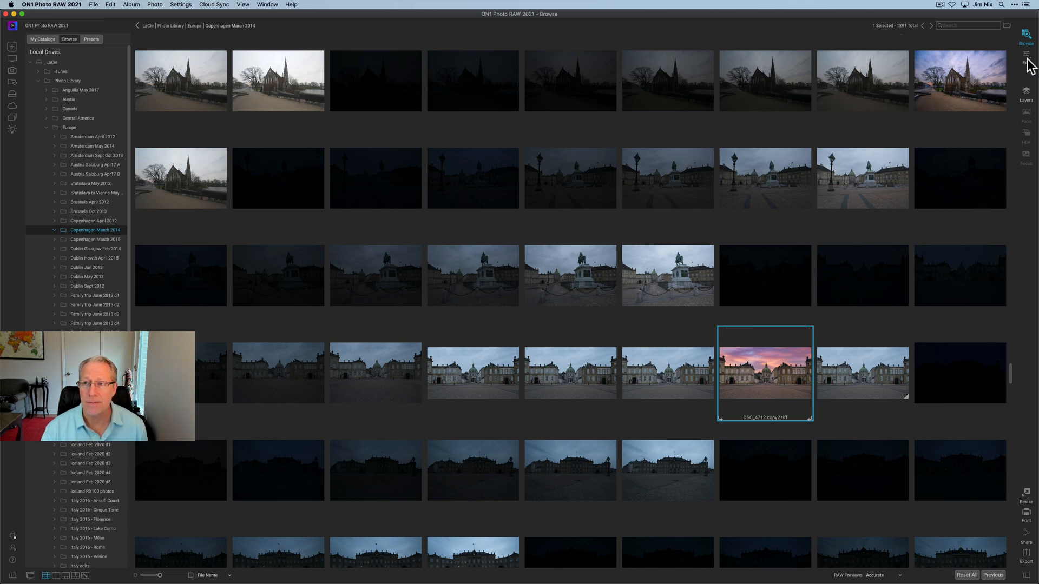
Edit the TIFF and raise the Contrast slider in Develop.
double_click(764, 373)
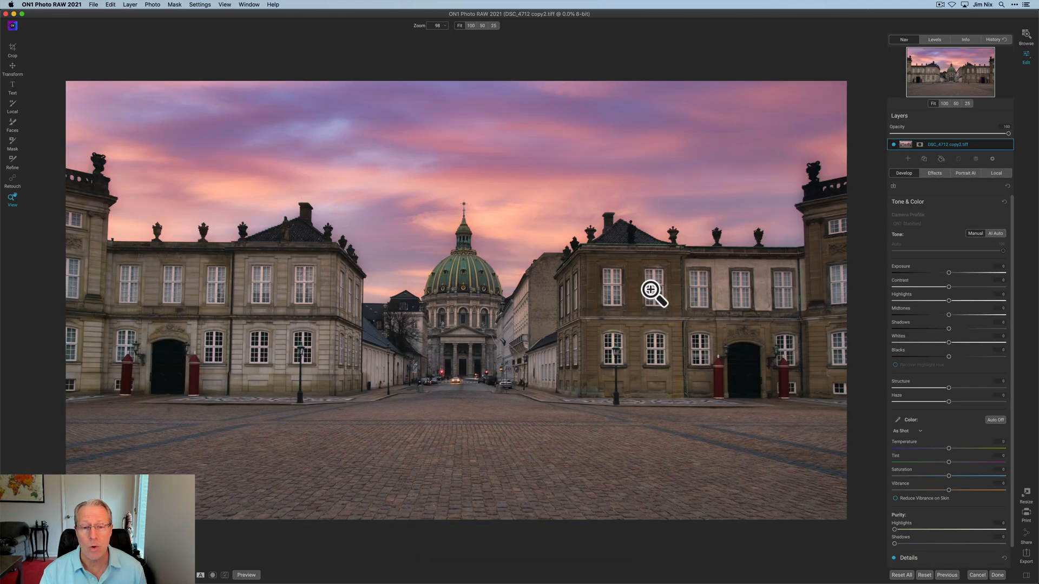
mouse_move(965, 257)
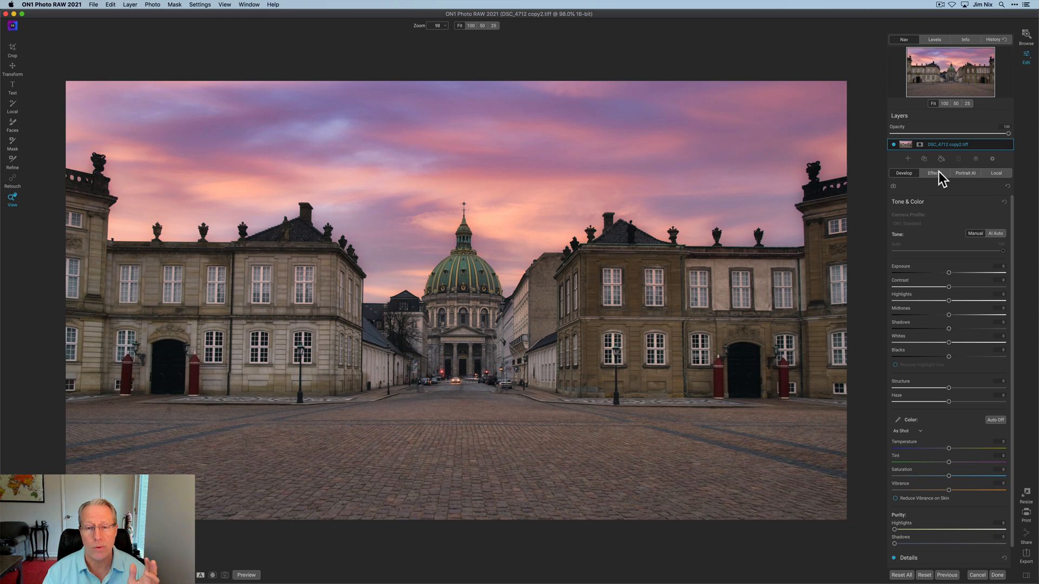
drag(968, 286, 987, 286)
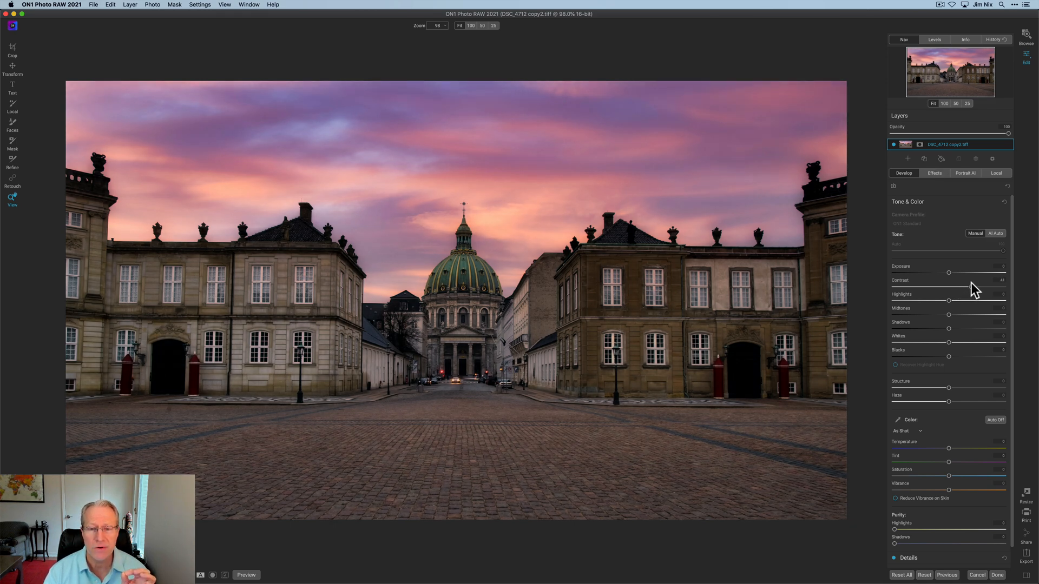
drag(987, 287, 974, 287)
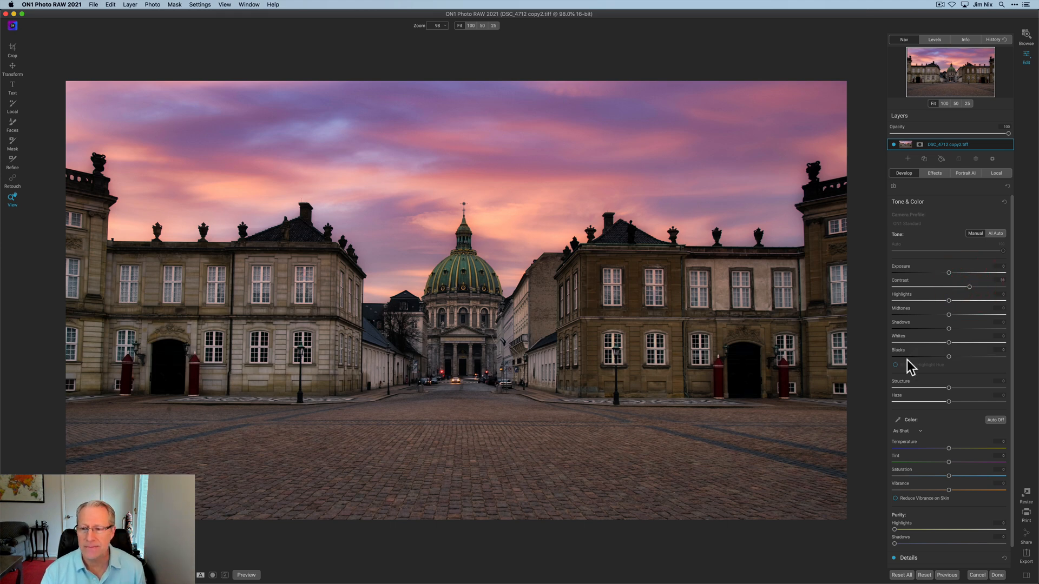
Add a Borders filter from the Effects filter list.
click(934, 173)
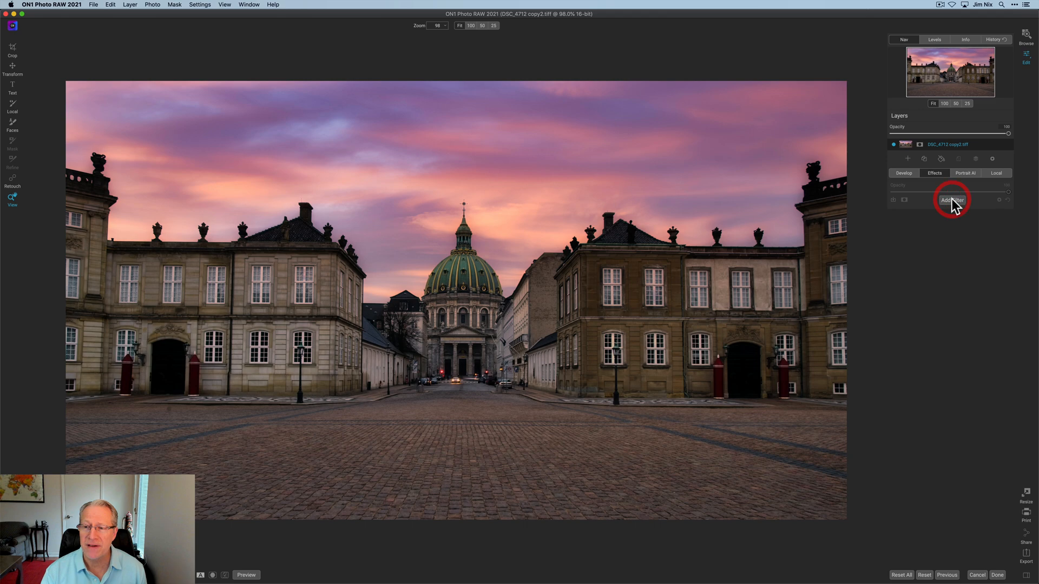
click(951, 200)
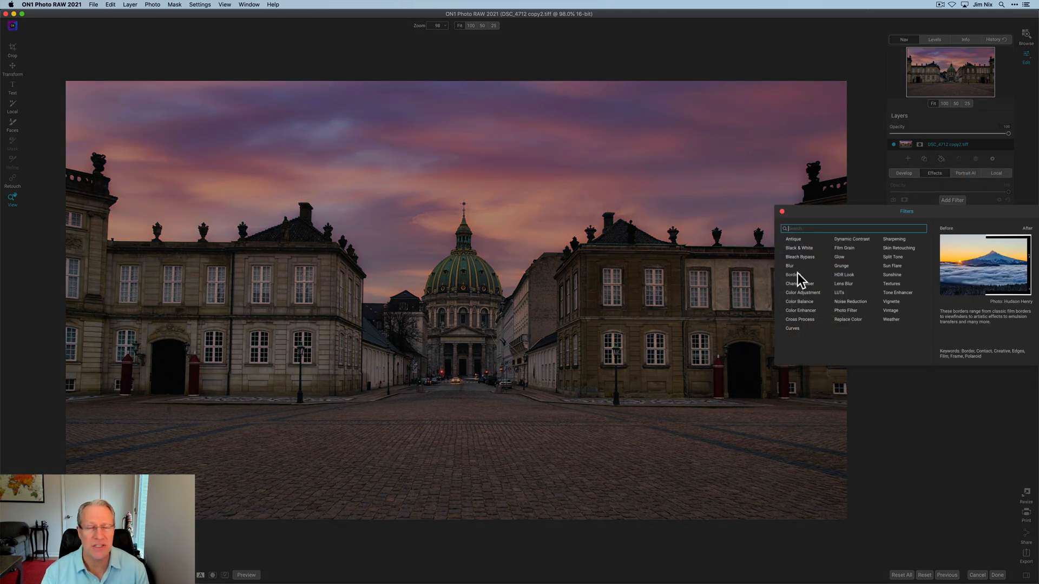
click(792, 274)
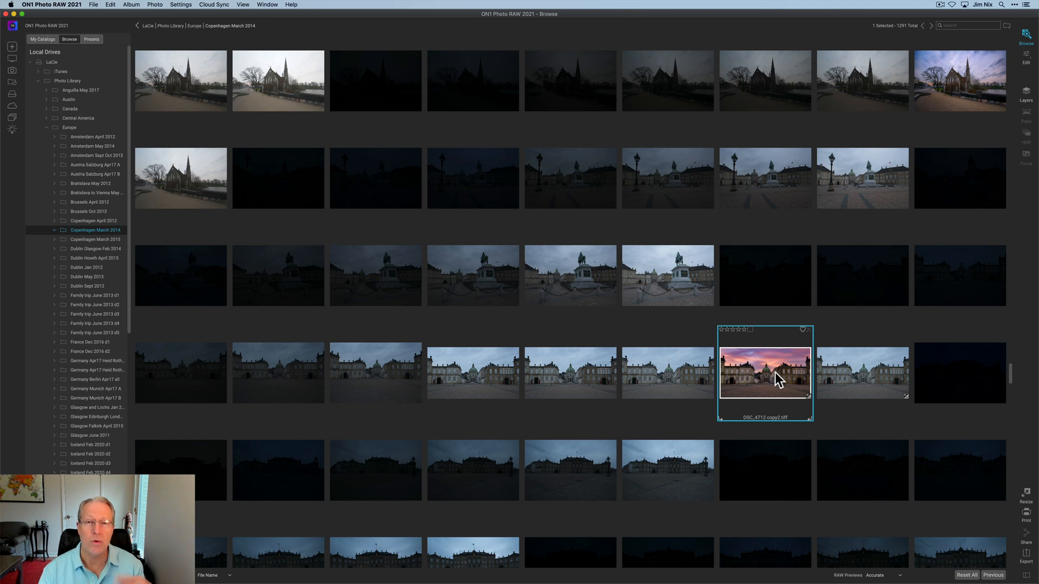
mouse_move(777, 381)
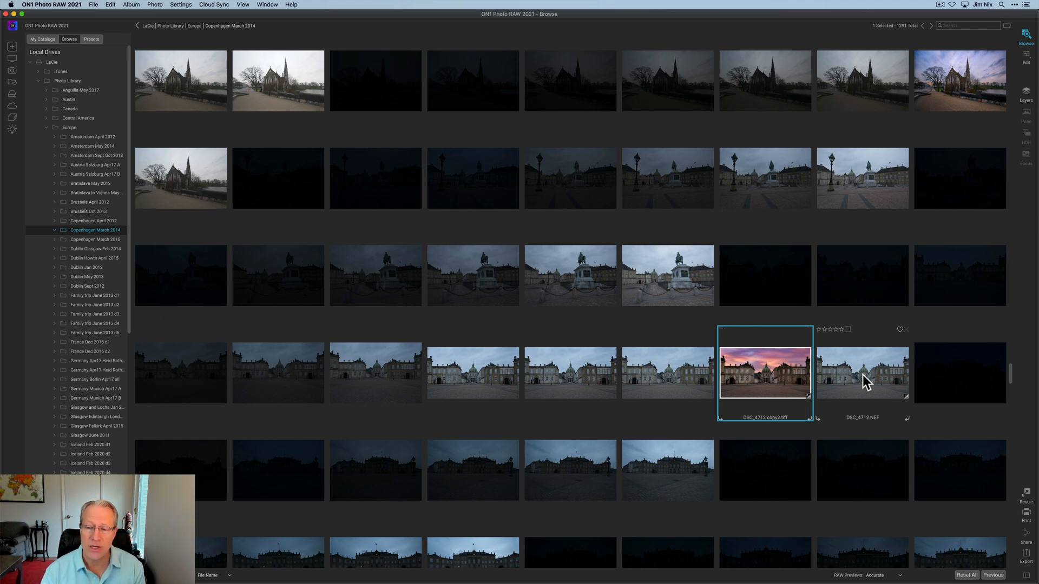
click(862, 374)
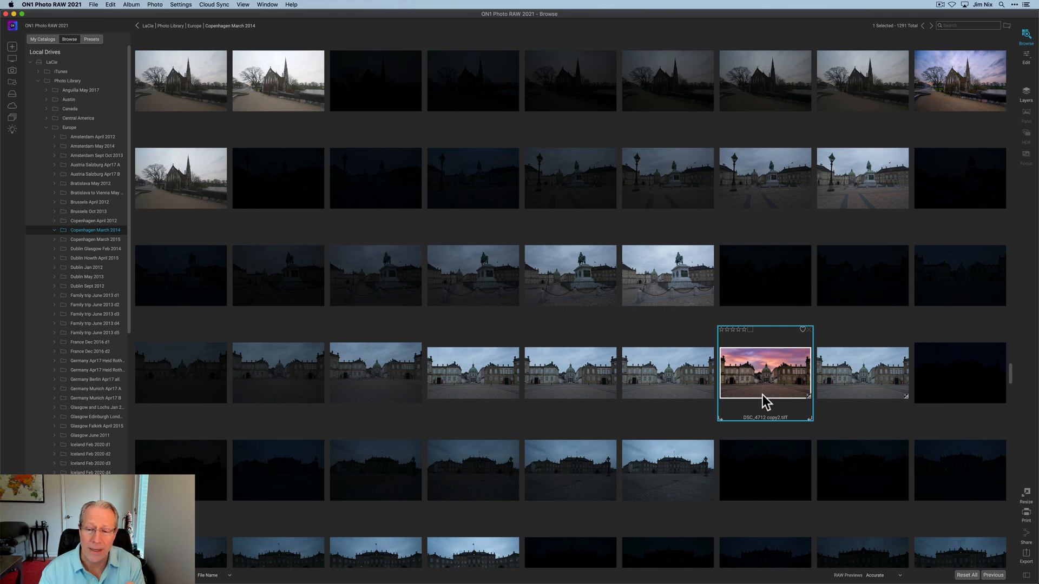
mouse_move(765, 394)
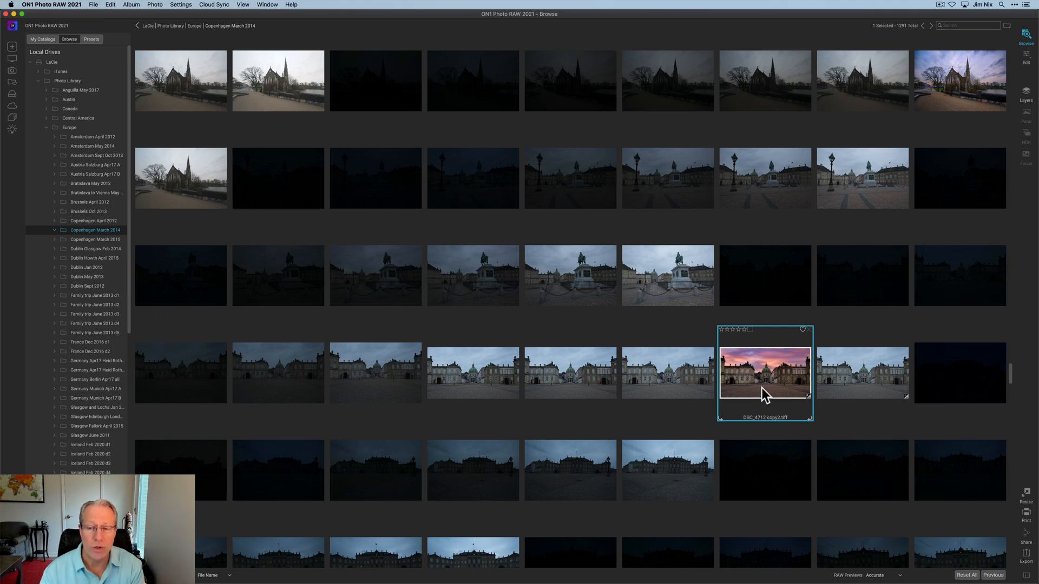
mouse_move(808, 409)
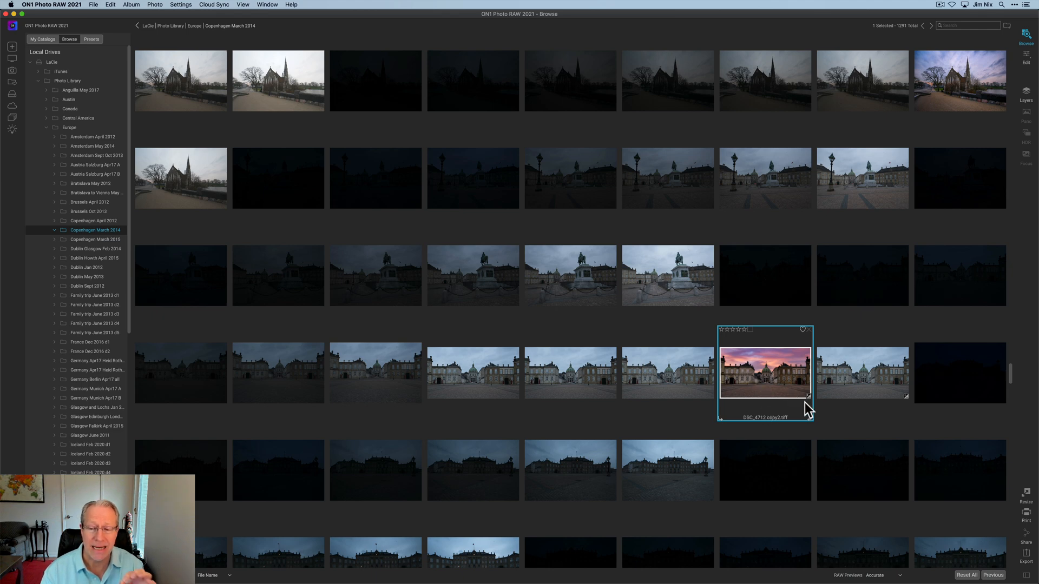